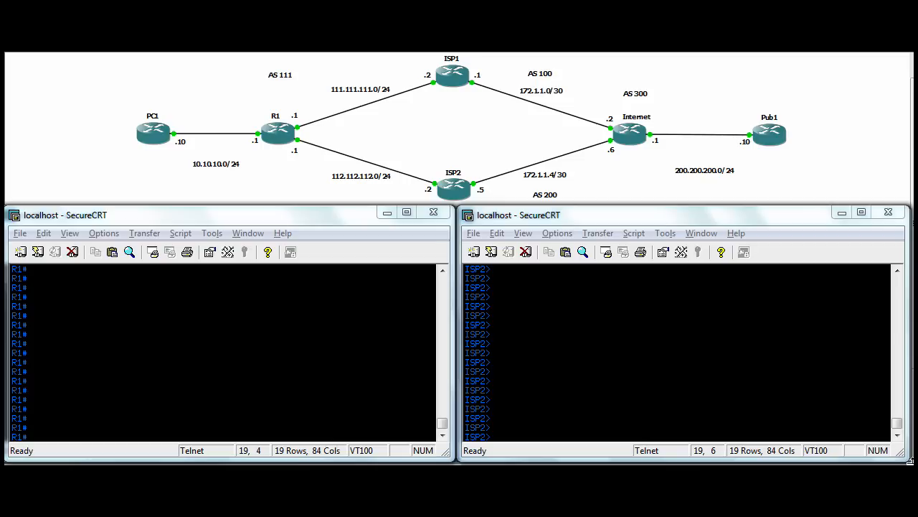
{"action": "mouse_move", "coordinate": [614, 309]}
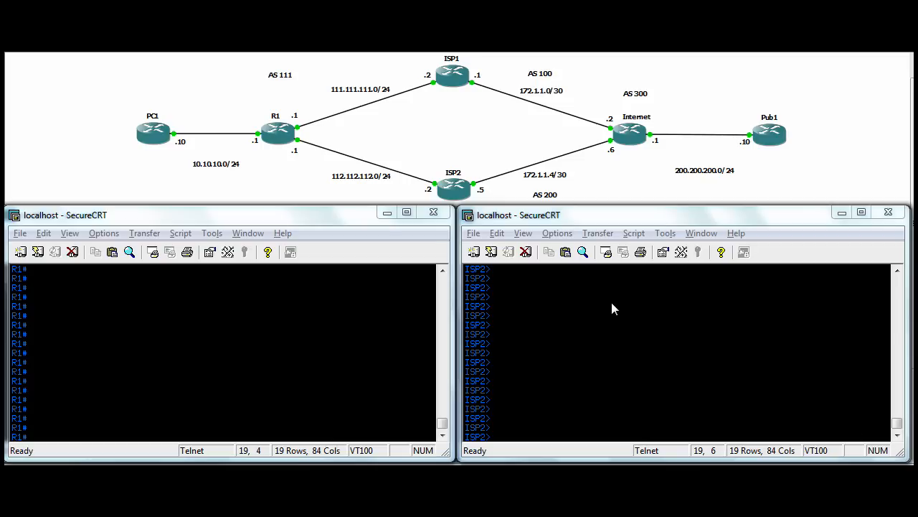
{"action": "mouse_move", "coordinate": [233, 172]}
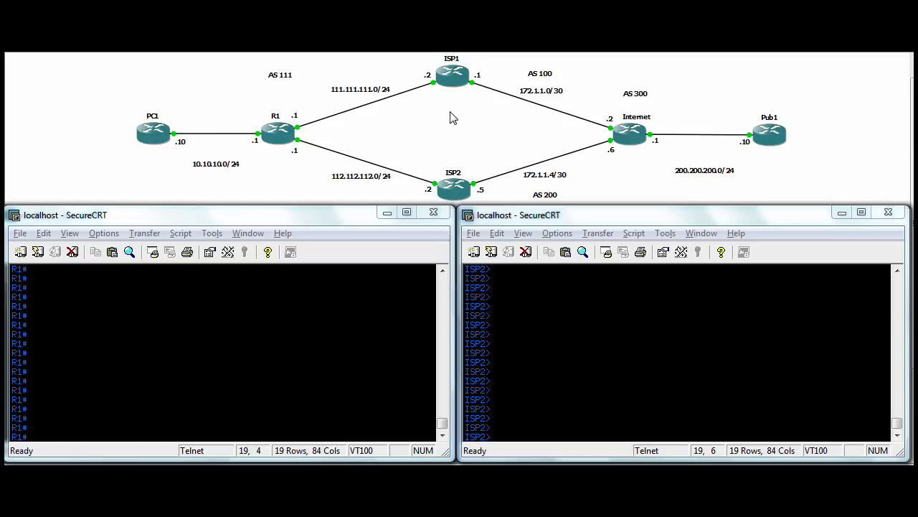
{"action": "mouse_move", "coordinate": [443, 112]}
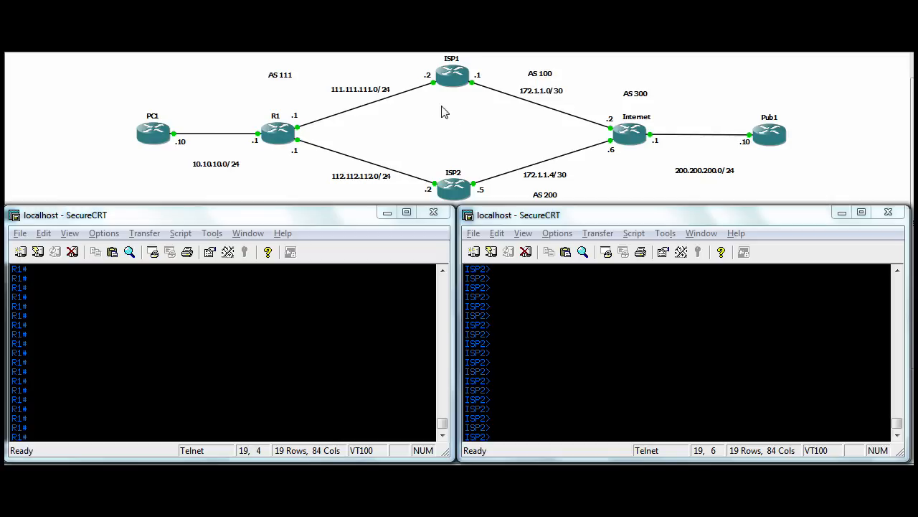
Start BGP AS 111 on R1 with neighbor 111.111.111.2 in remote AS 100.
{"action": "left_click", "coordinate": [277, 133]}
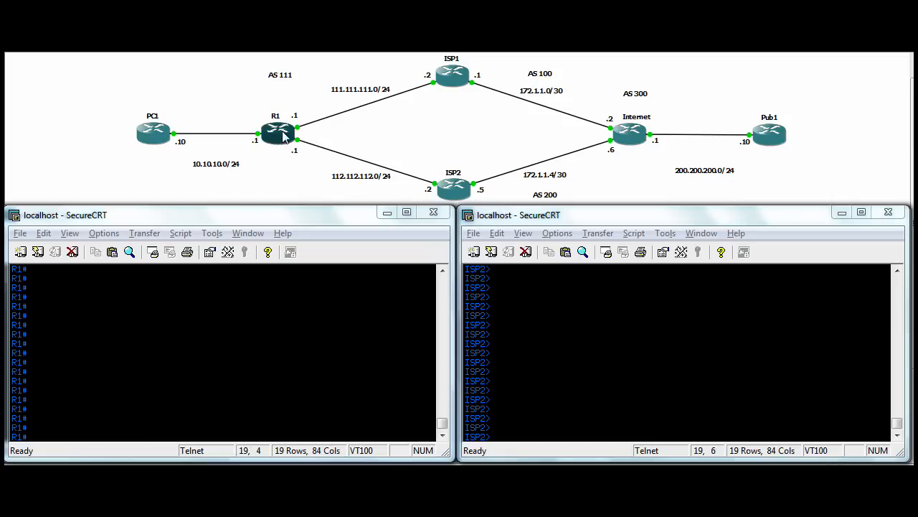
{"action": "mouse_move", "coordinate": [299, 117]}
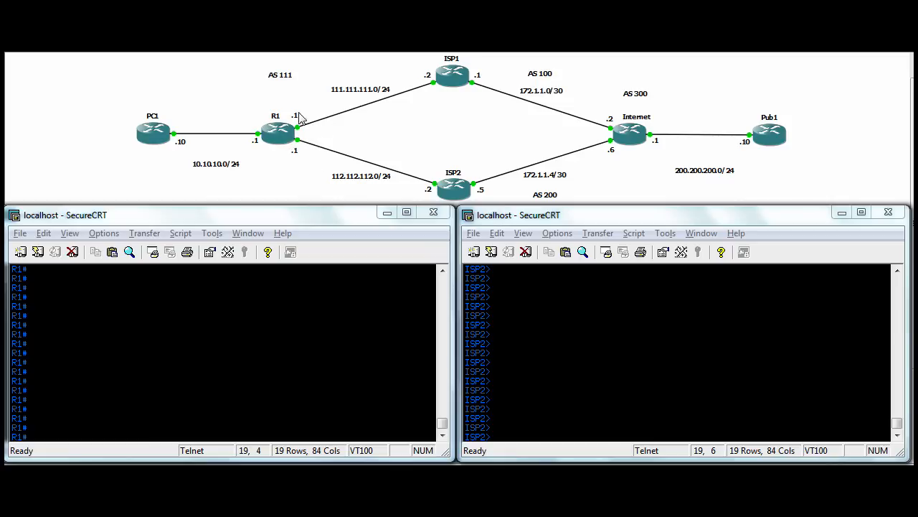
{"action": "mouse_move", "coordinate": [302, 129]}
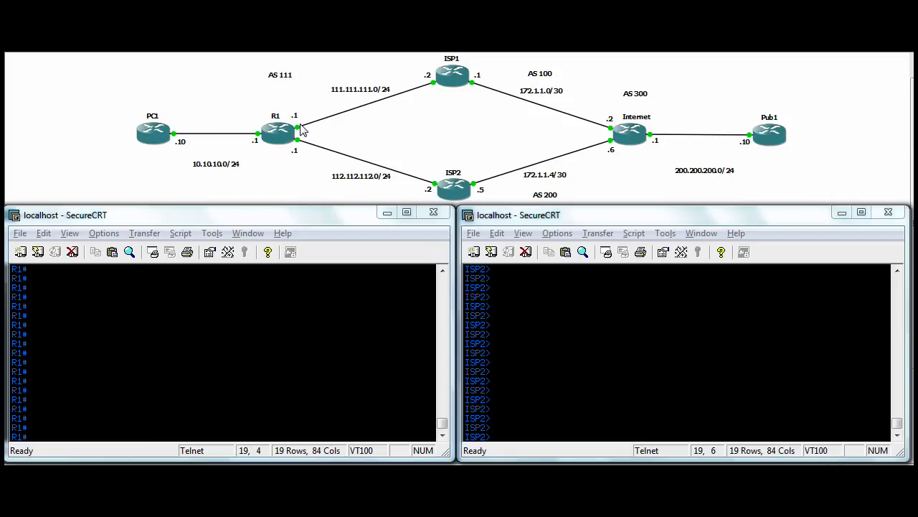
{"action": "mouse_move", "coordinate": [421, 99]}
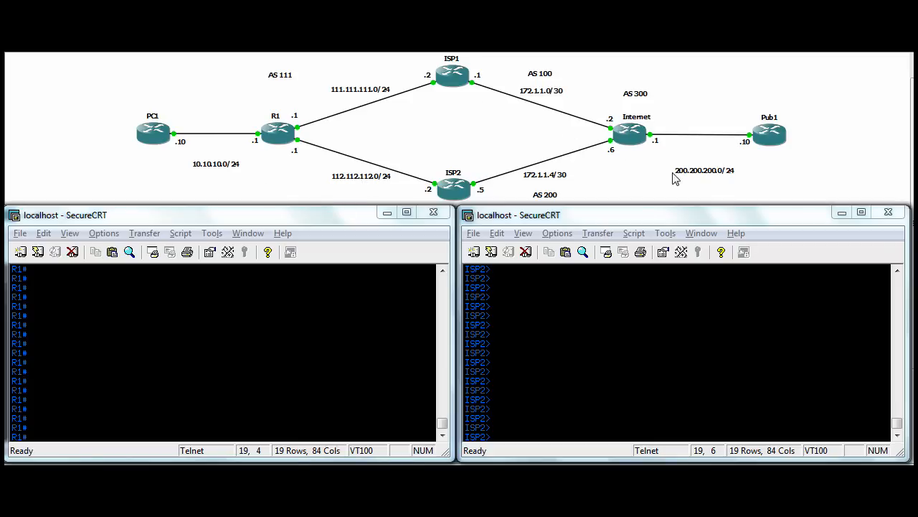
{"action": "mouse_move", "coordinate": [714, 180]}
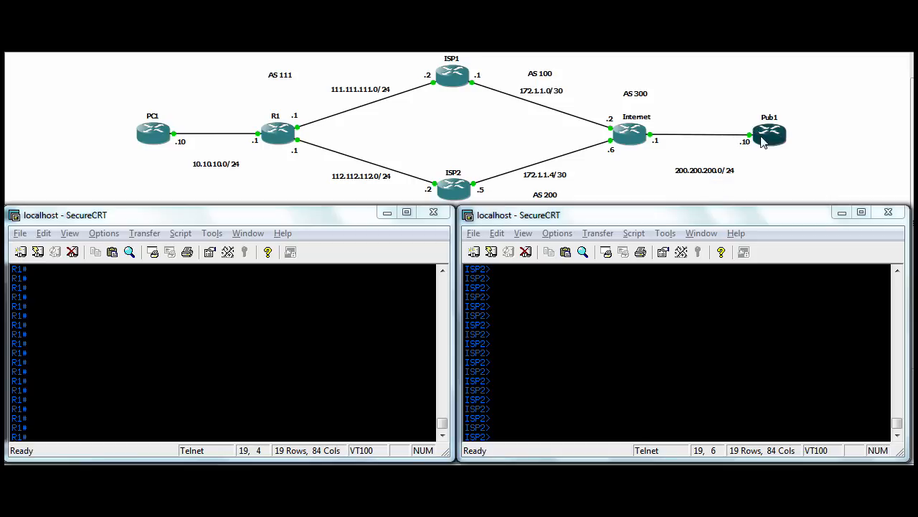
{"action": "mouse_move", "coordinate": [368, 102]}
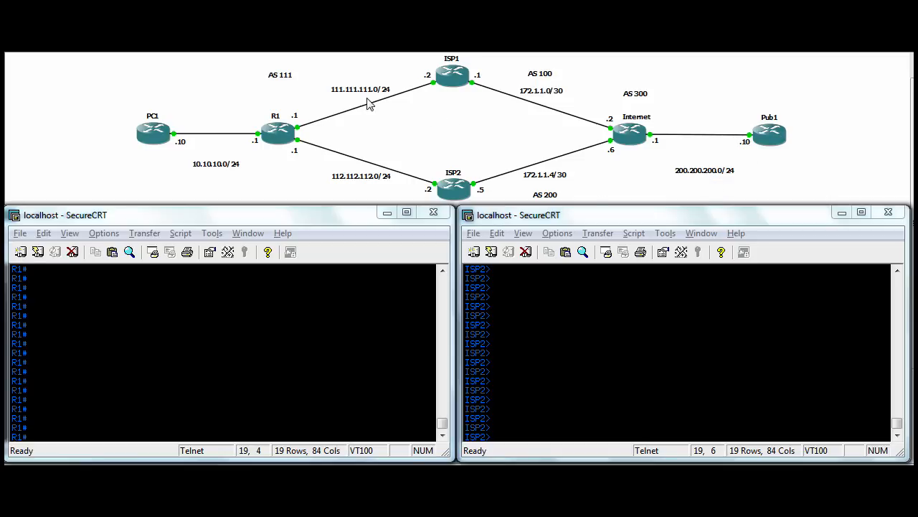
{"action": "mouse_move", "coordinate": [282, 77]}
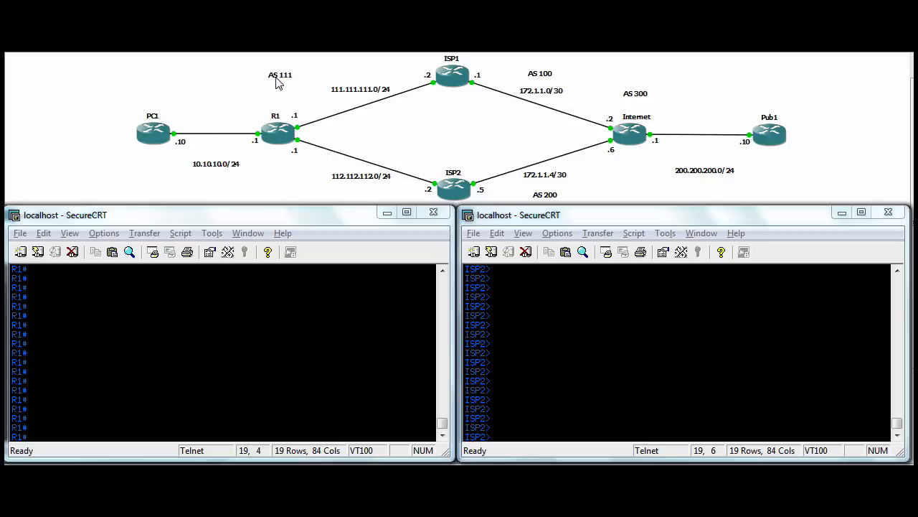
{"action": "mouse_move", "coordinate": [542, 85]}
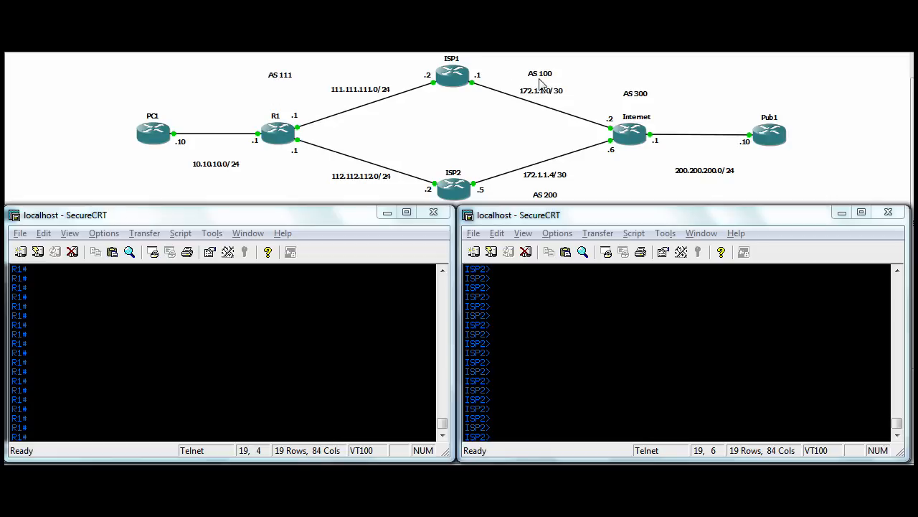
{"action": "mouse_move", "coordinate": [538, 157]}
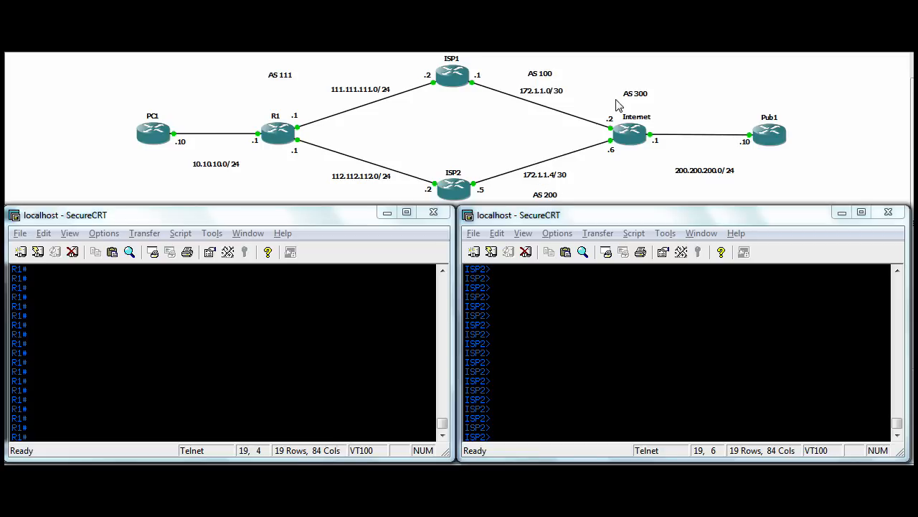
{"action": "mouse_move", "coordinate": [632, 104]}
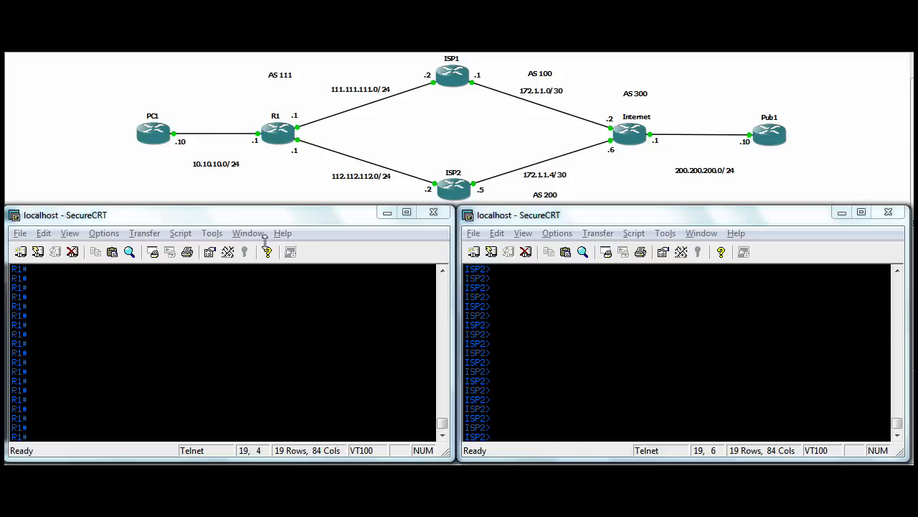
{"action": "type", "text": "conf t"}
{"action": "type", "text": "router bgp"}
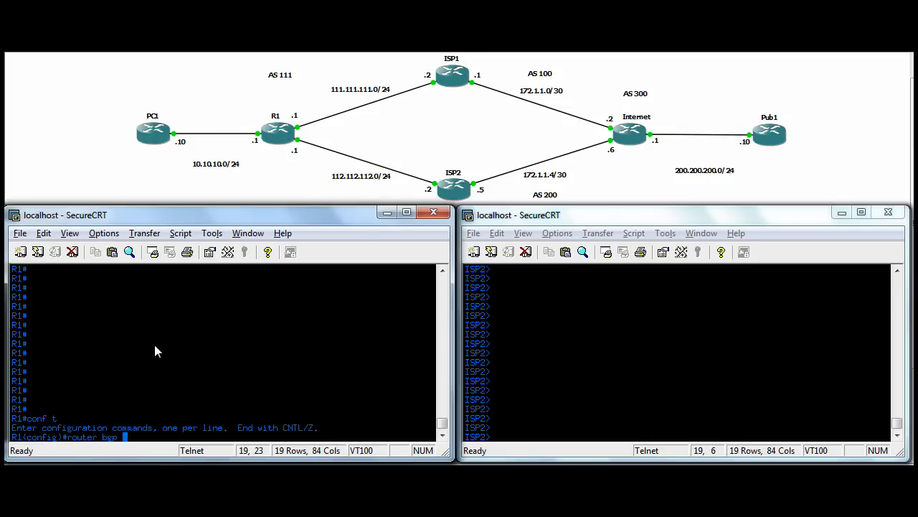
{"action": "type", "text": "111"}
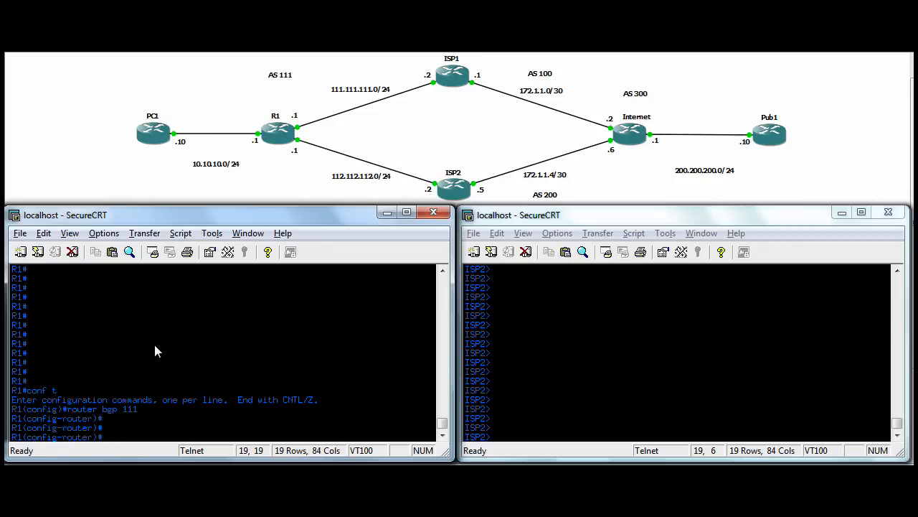
{"action": "type", "text": "neighbor"}
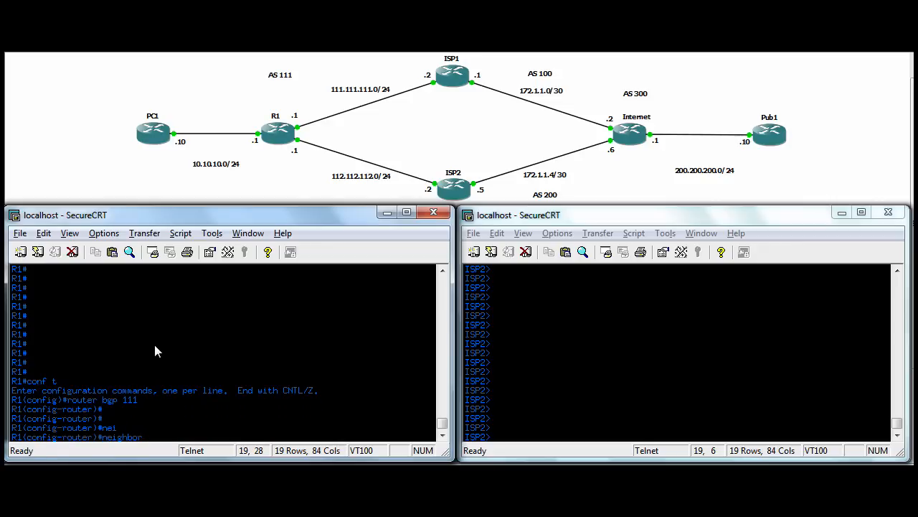
{"action": "type", "text": "111.111"}
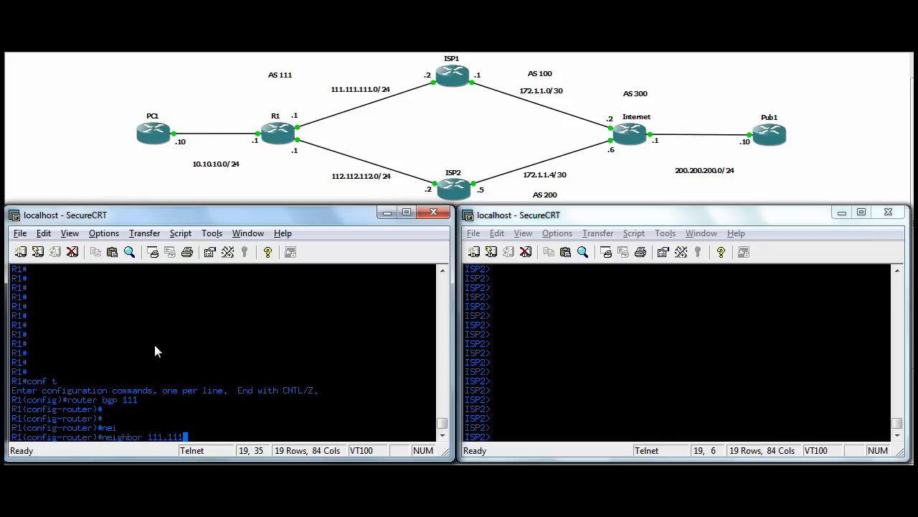
{"action": "type", "text": ".111.2"}
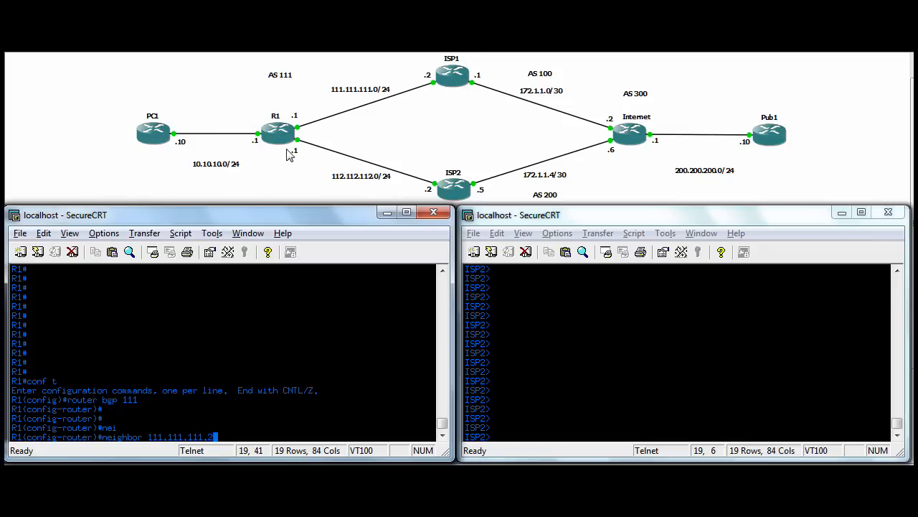
{"action": "mouse_move", "coordinate": [343, 109]}
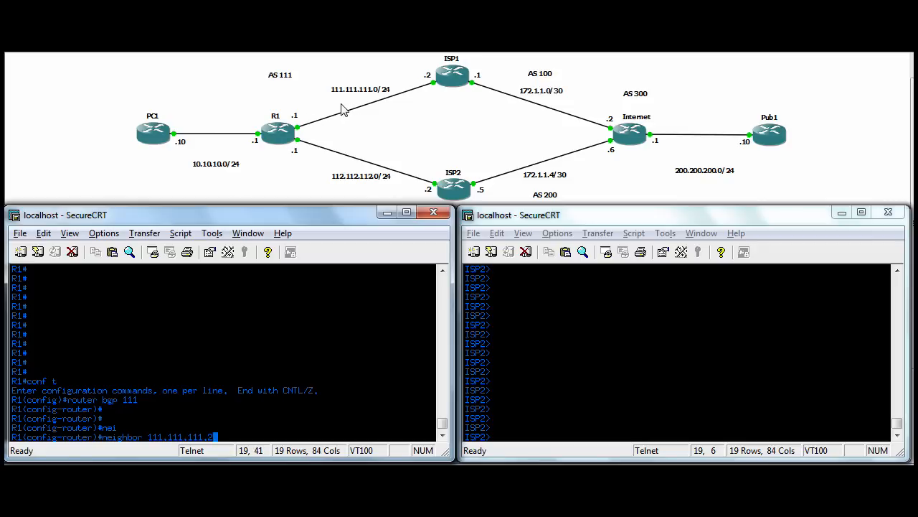
{"action": "mouse_move", "coordinate": [429, 171]}
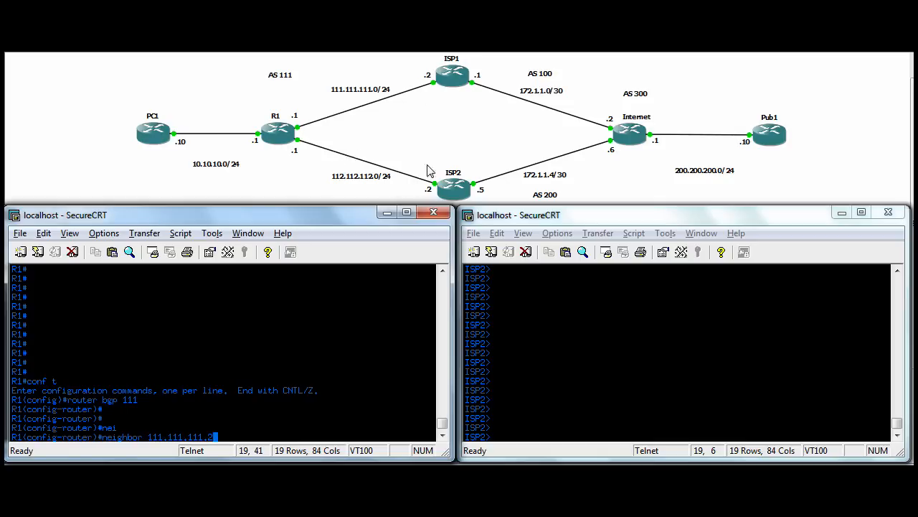
{"action": "mouse_move", "coordinate": [362, 145]}
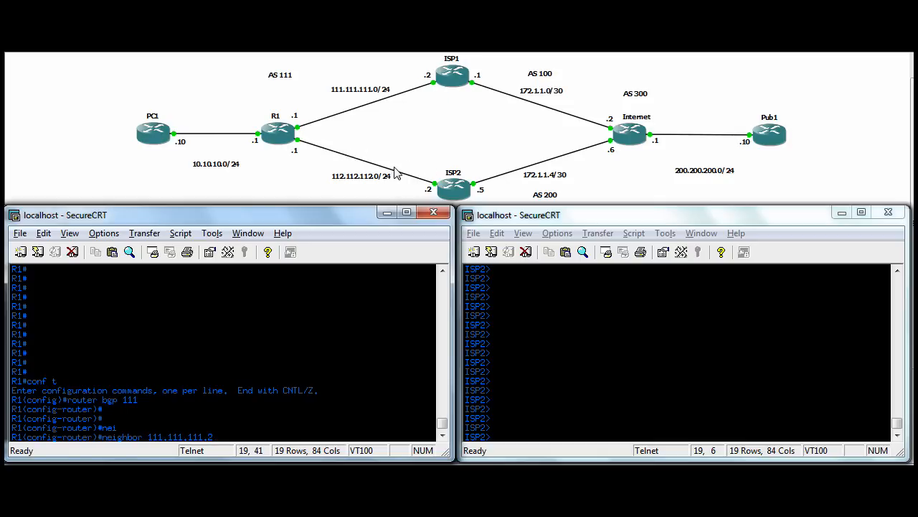
{"action": "mouse_move", "coordinate": [387, 140]}
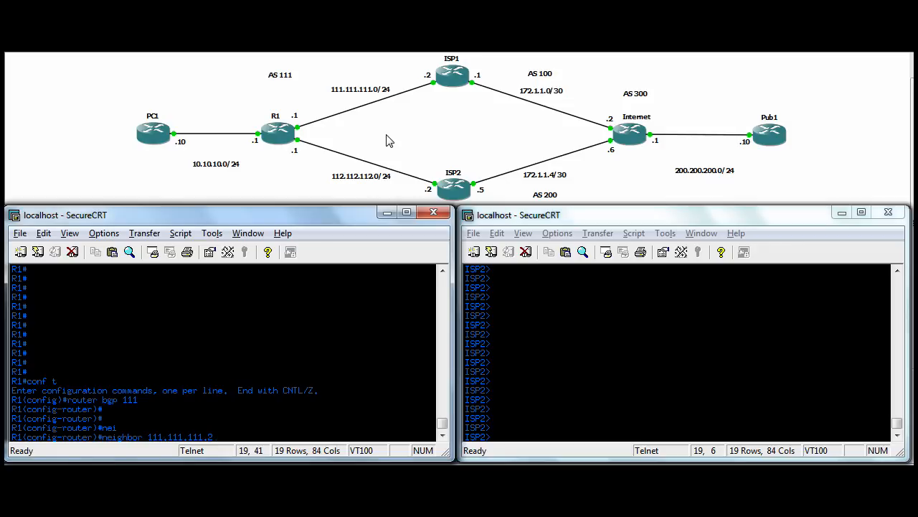
{"action": "mouse_move", "coordinate": [301, 314]}
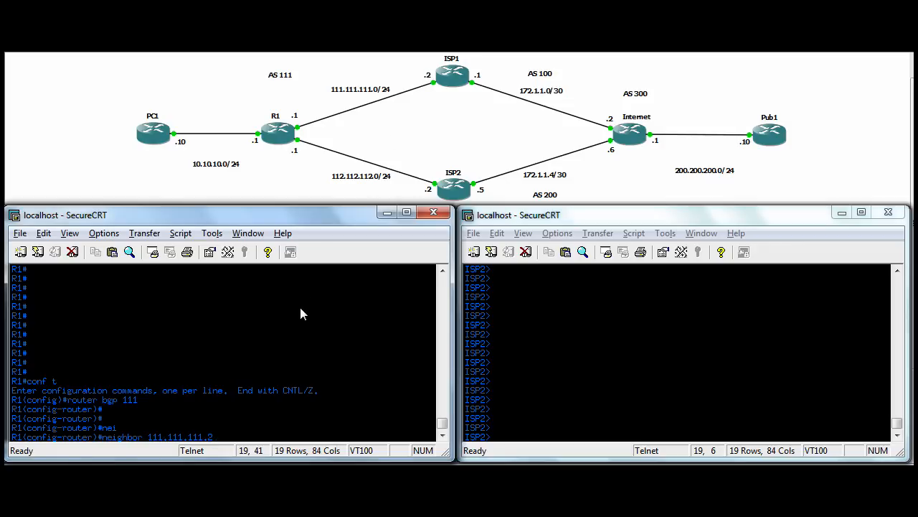
{"action": "type", "text": "remote-as 100"}
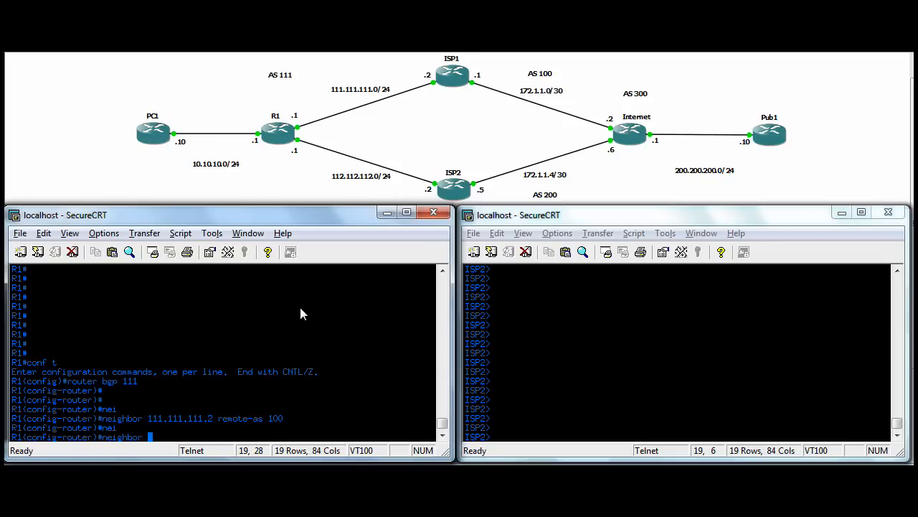
Add R1 neighbor 112.112.112.2 with remote-as 200.
{"action": "type", "text": "112.112.112.2"}
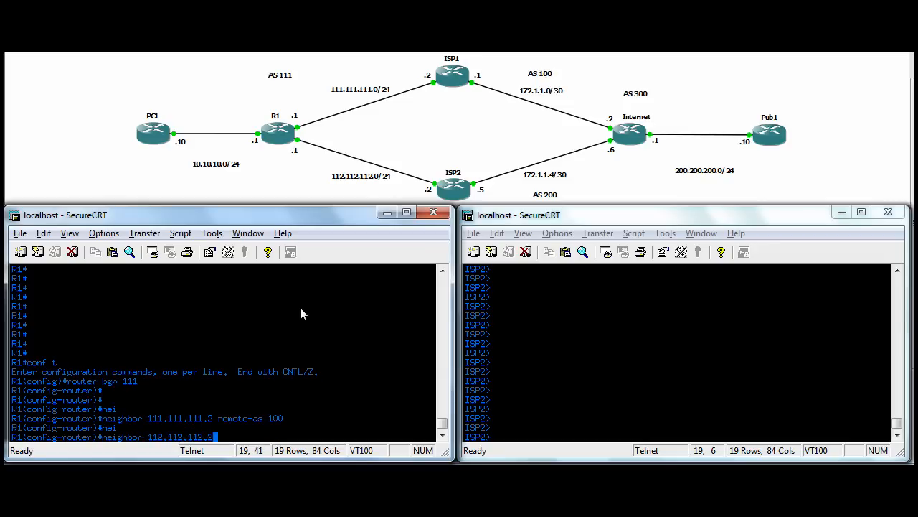
{"action": "type", "text": "remote"}
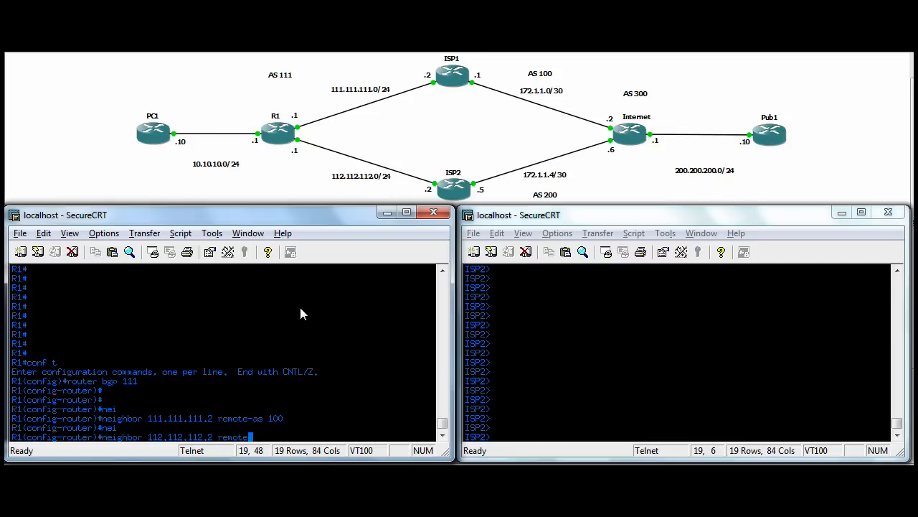
{"action": "type", "text": "-as"}
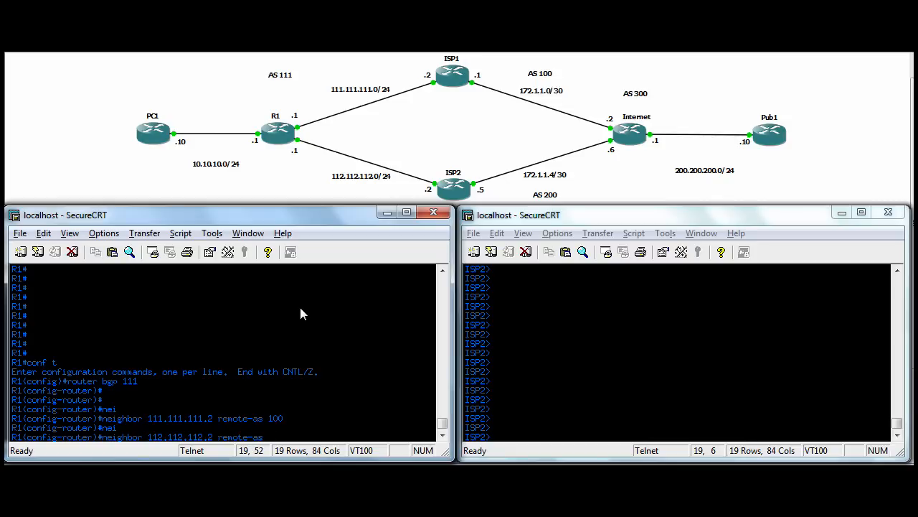
{"action": "type", "text": "200"}
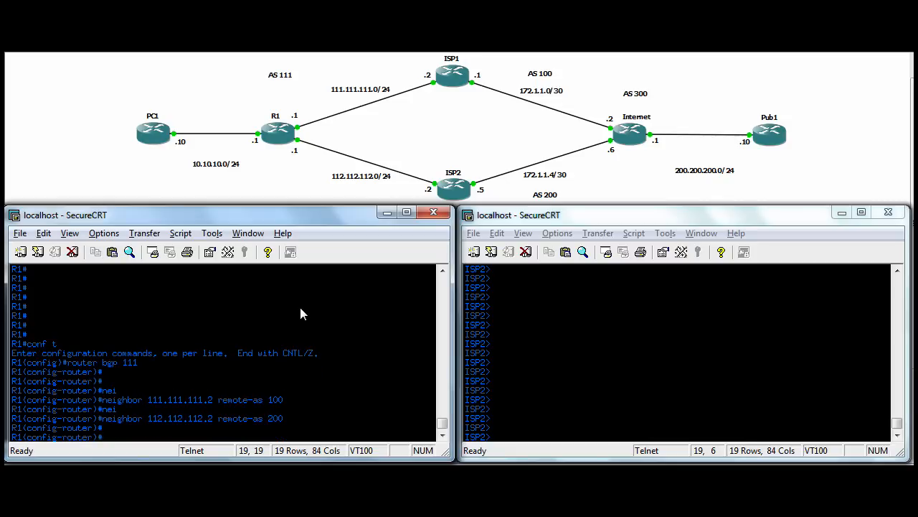
Advertise 111.111.111.0 and 112.112.112.0, mask 255.255.255.0, in R1's BGP.
{"action": "type", "text": "network"}
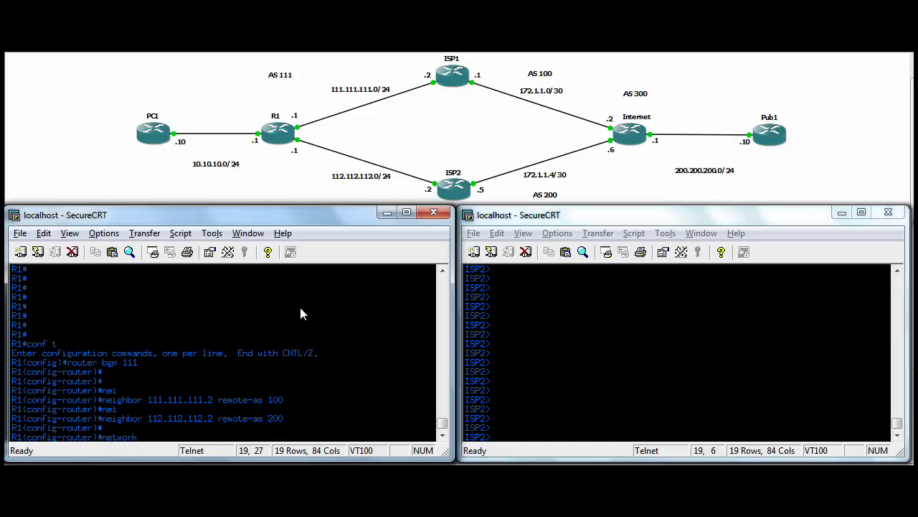
{"action": "type", "text": "111.111.111.0"}
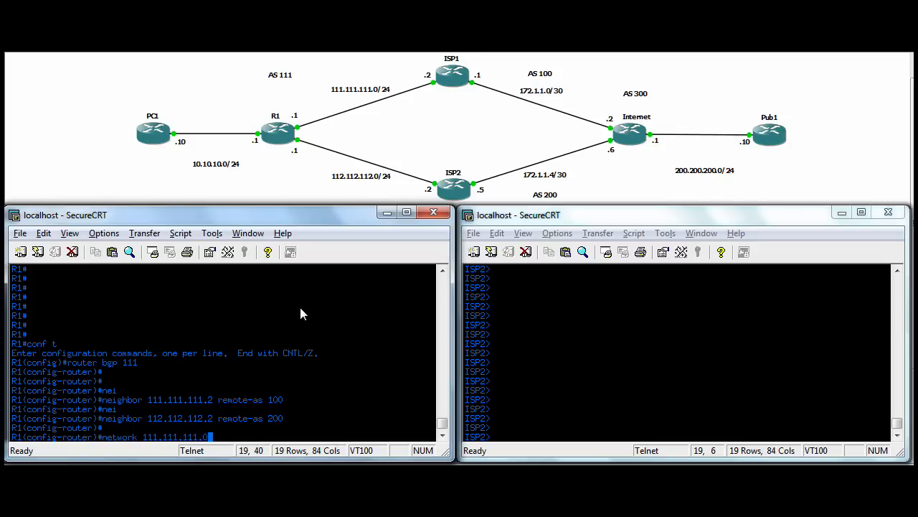
{"action": "type", "text": "mask 2"}
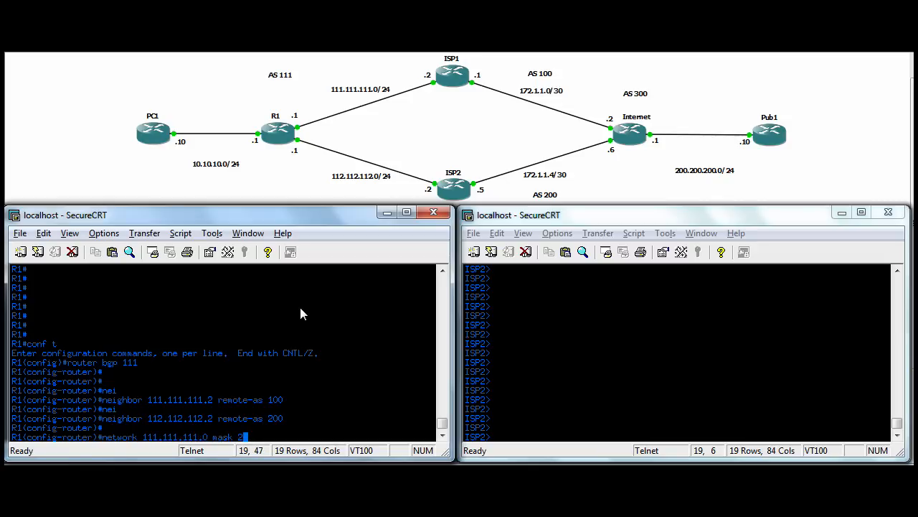
{"action": "type", "text": "55."}
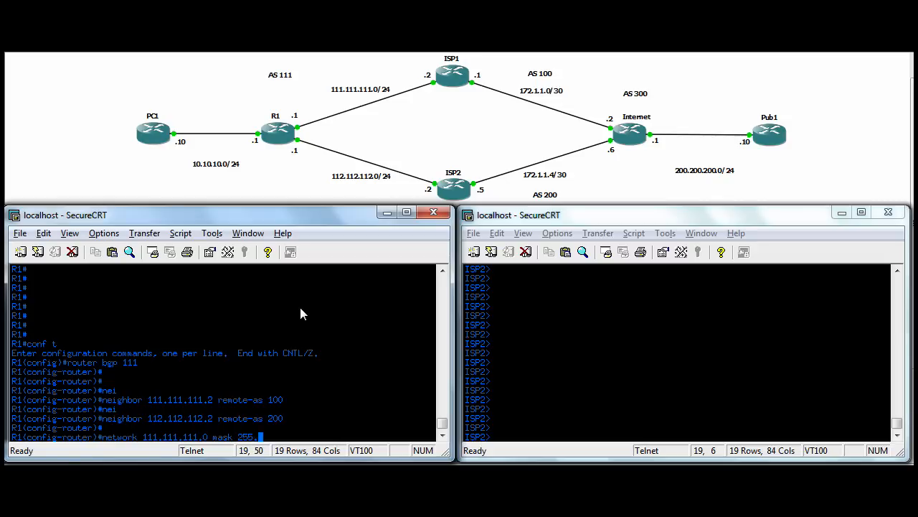
{"action": "type", "text": "255.255.0"}
{"action": "type", "text": "network"}
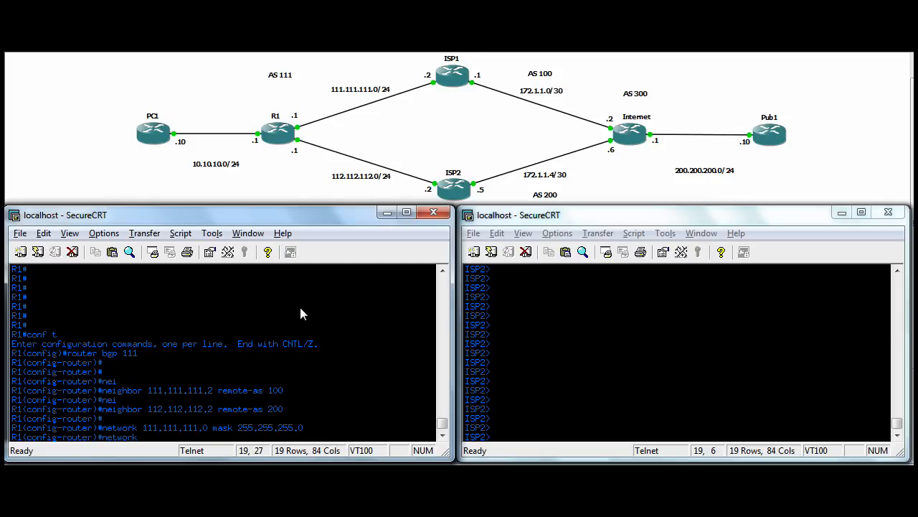
{"action": "type", "text": "112.112.112."}
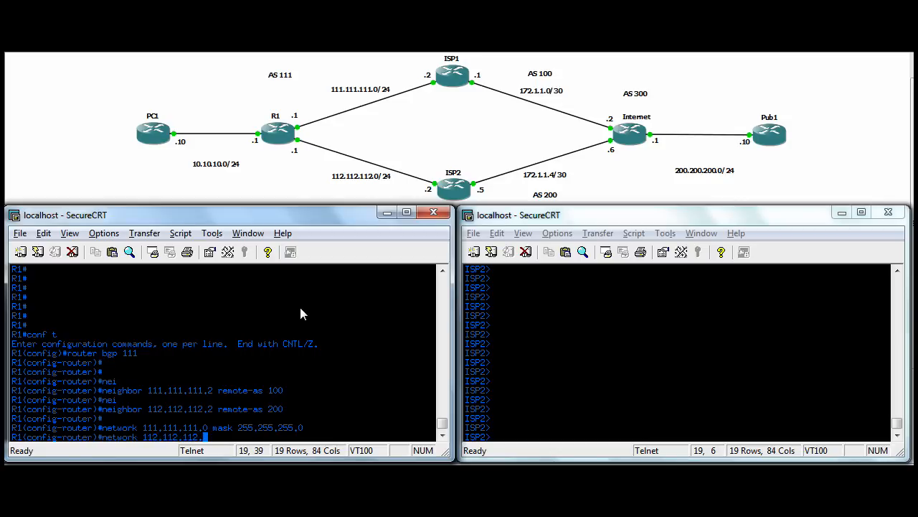
{"action": "type", "text": "mask"}
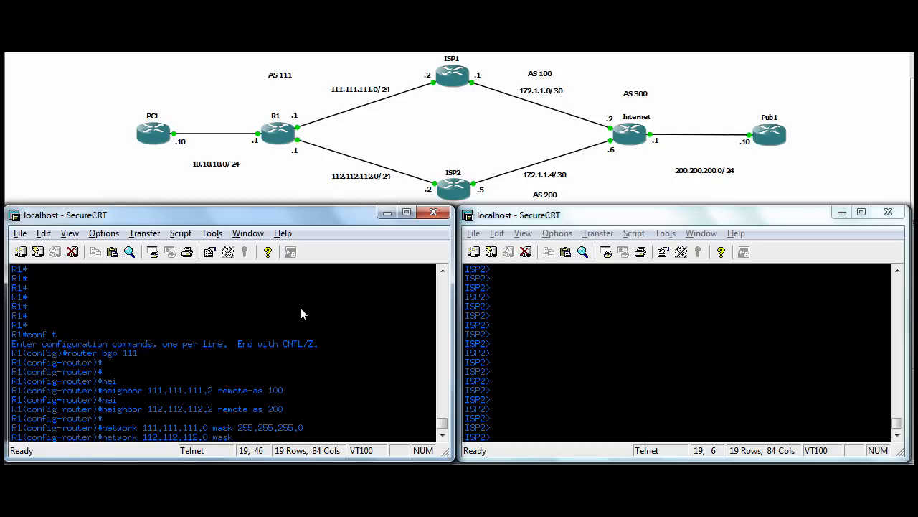
{"action": "type", "text": "255.255.255.0"}
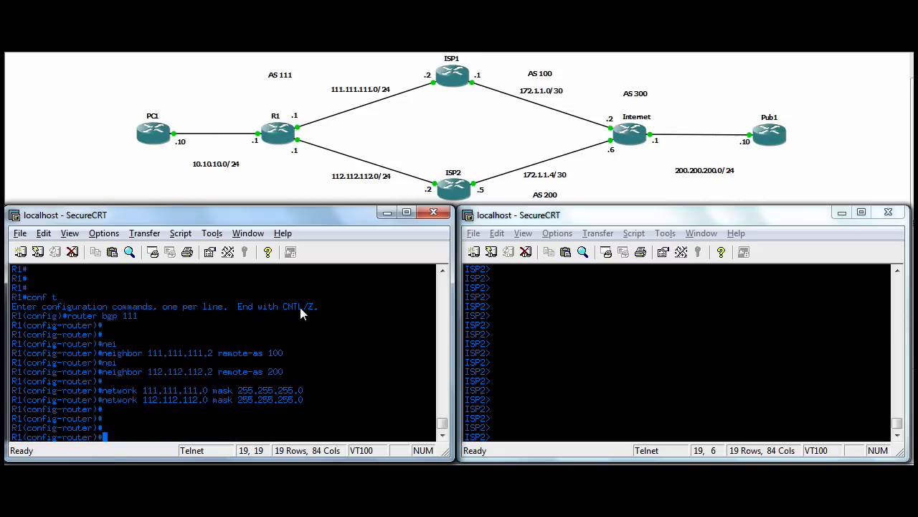
{"action": "key", "text": "alt+tab"}
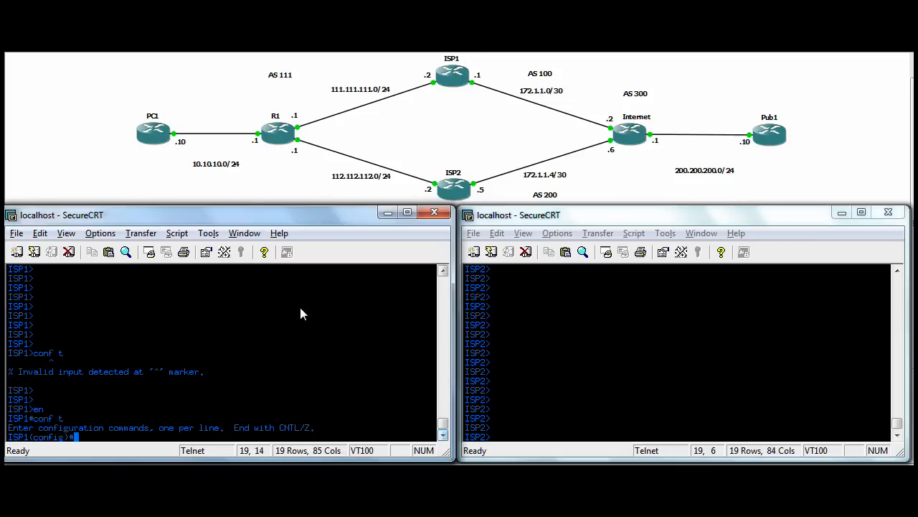
Start BGP AS 100 on ISP1 with neighbor 111.111.111.1 in AS 111.
{"action": "type", "text": "router bgp 100"}
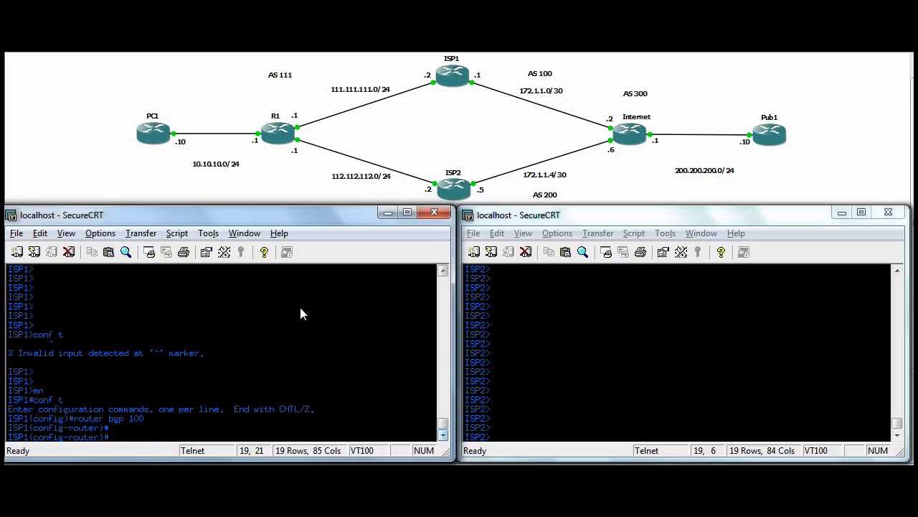
{"action": "type", "text": "neighbor 111.111.111.1"}
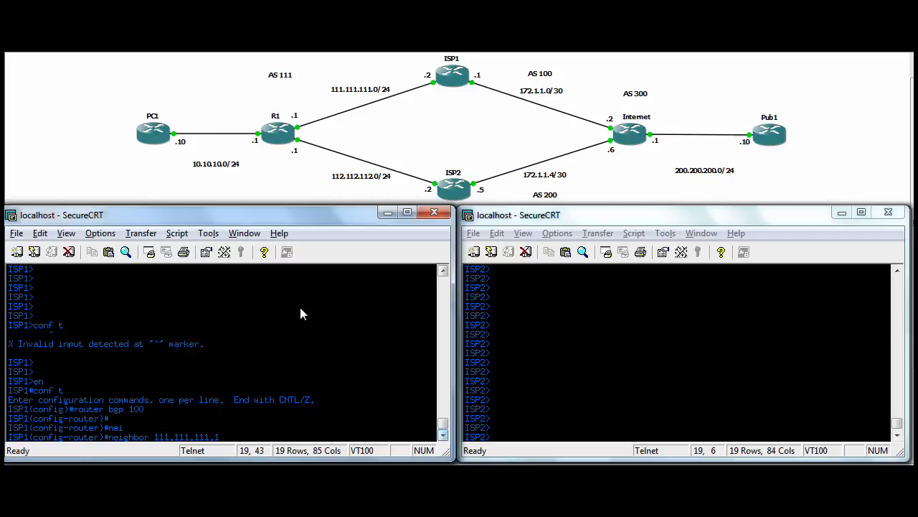
{"action": "type", "text": "remote"}
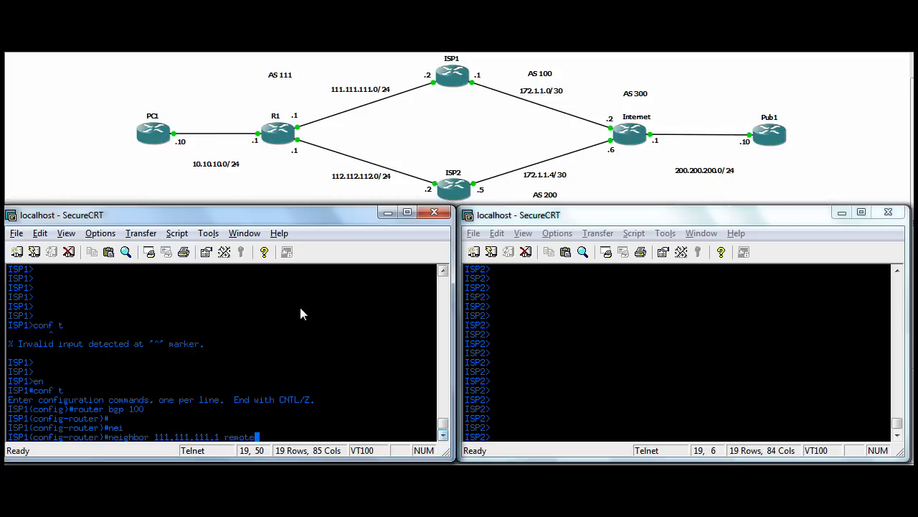
{"action": "type", "text": "-as 111"}
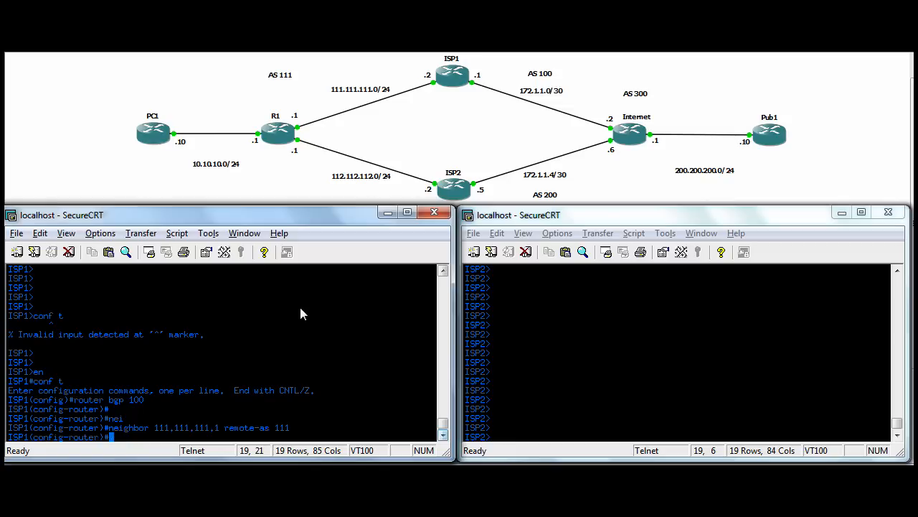
Add ISP1 neighbor 172.1.1.2 with remote-as 300.
{"action": "type", "text": "neighbor"}
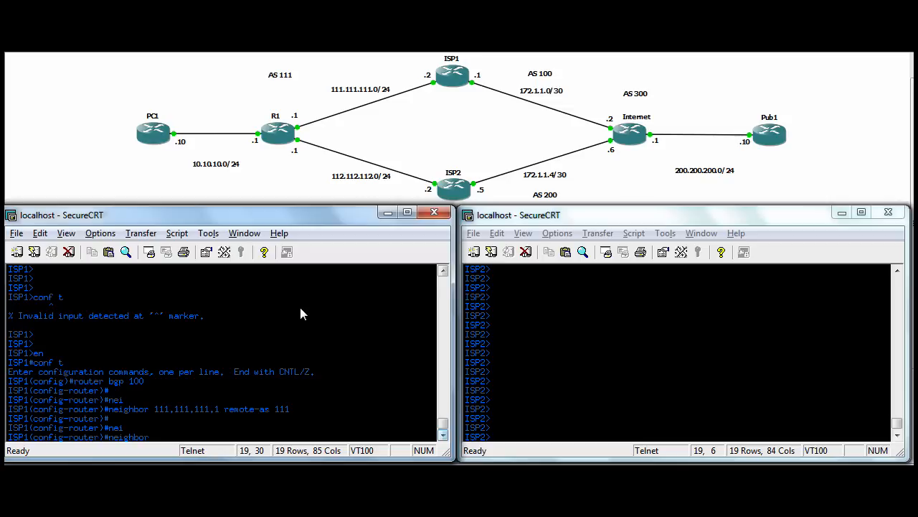
{"action": "type", "text": "172."}
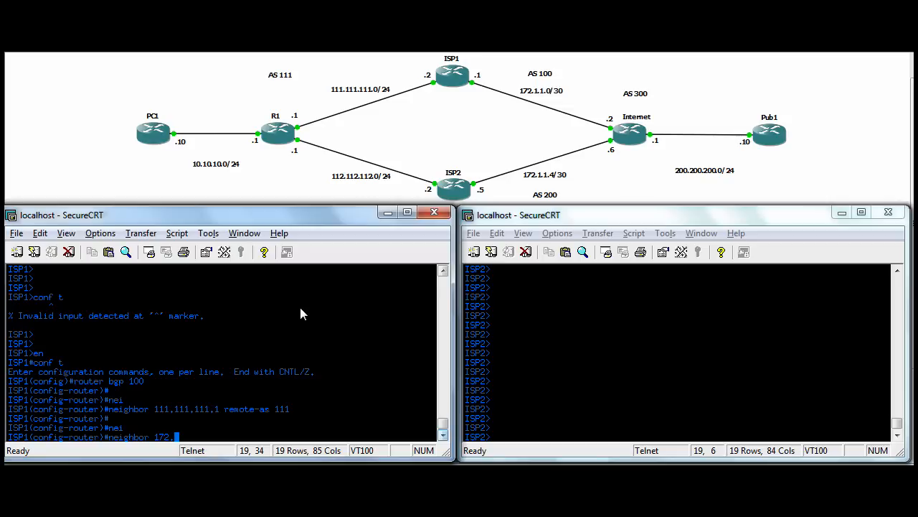
{"action": "type", "text": "11"}
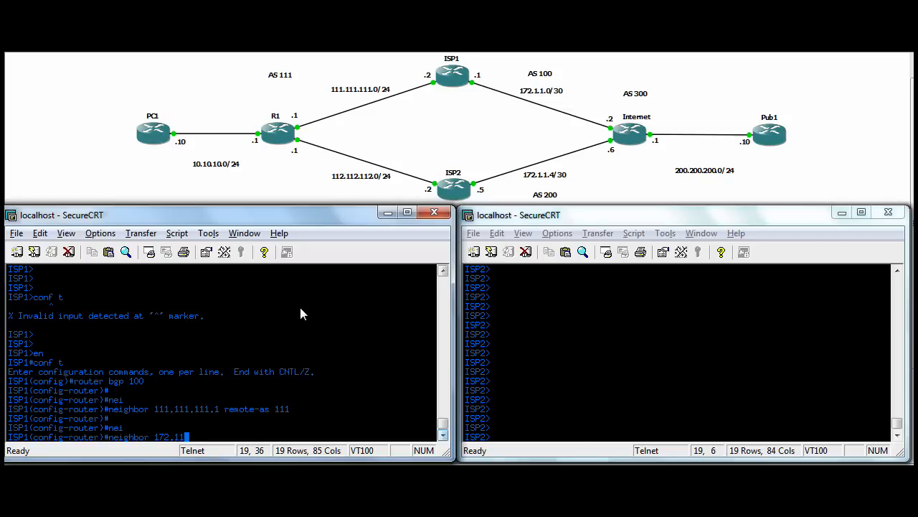
{"action": "type", "text": "1.2"}
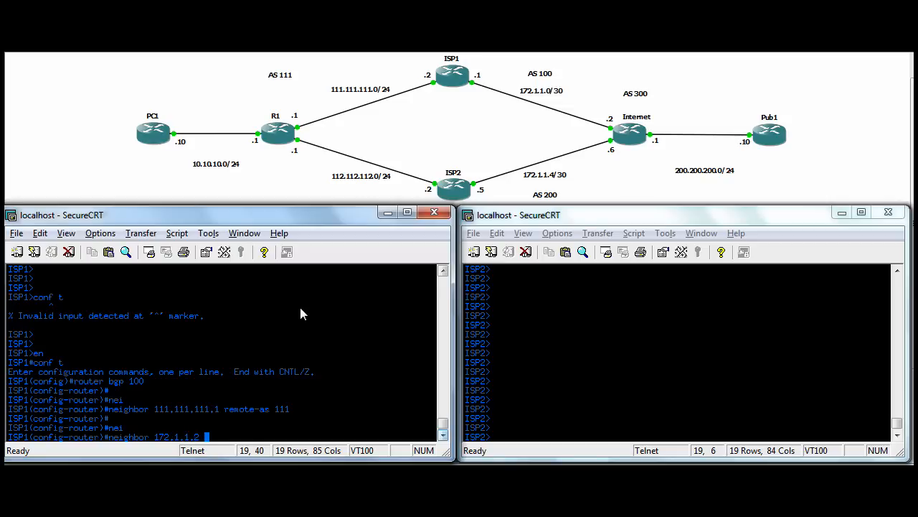
{"action": "type", "text": "remote"}
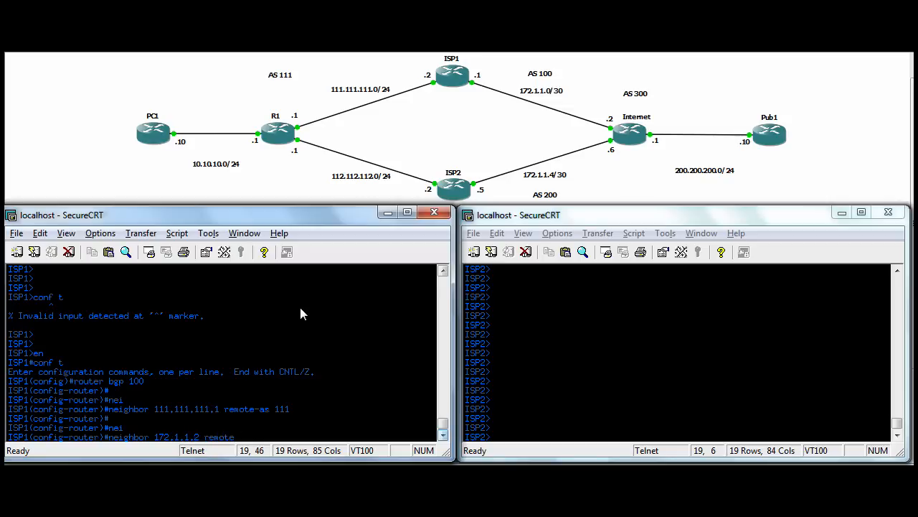
{"action": "type", "text": "remote-as 300"}
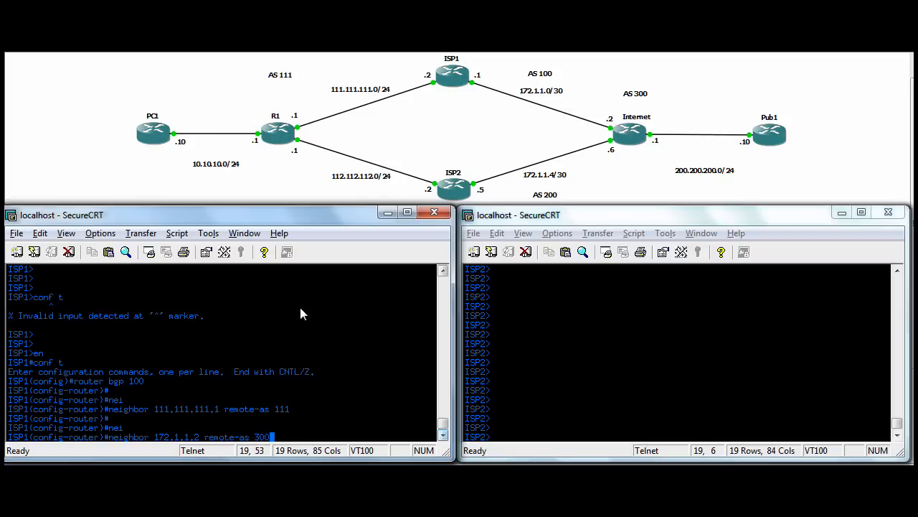
{"action": "key", "text": "Return"}
{"action": "type", "text": "conf t"}
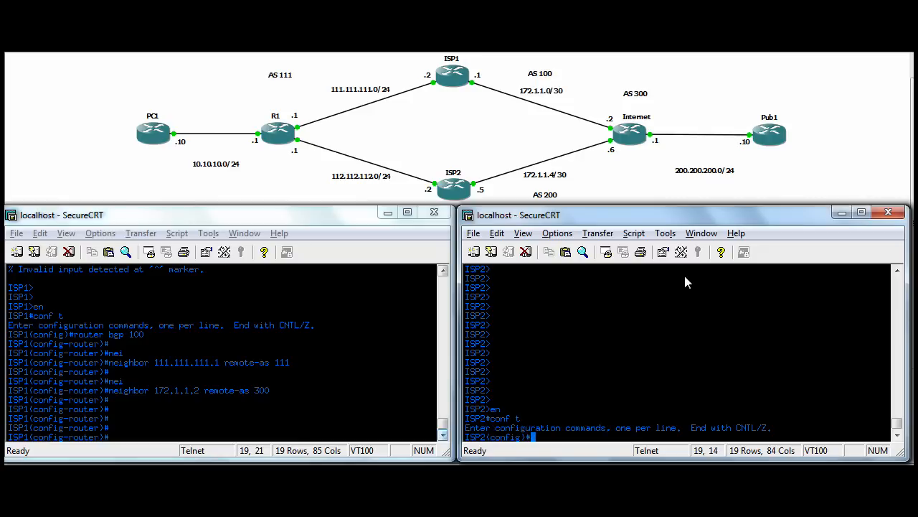
Start BGP AS 200 on ISP2 with neighbor 112.112.112.1 in AS 111, then begin neighbor 172.1.1.x.
{"action": "type", "text": "r"}
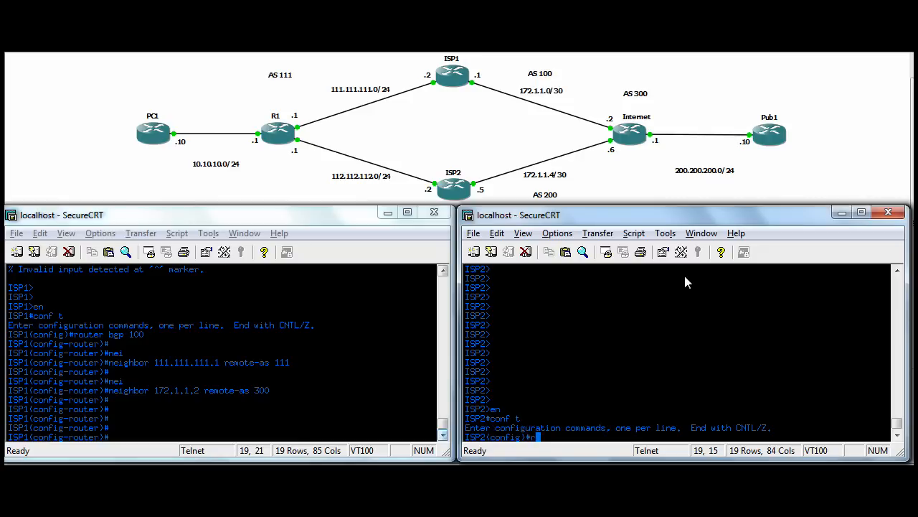
{"action": "type", "text": "router bgp 200"}
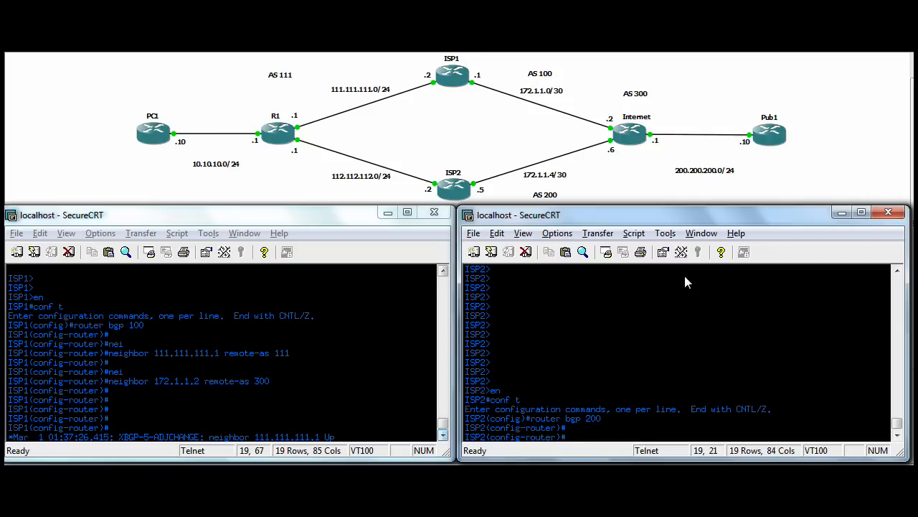
{"action": "type", "text": "neighbor 1"}
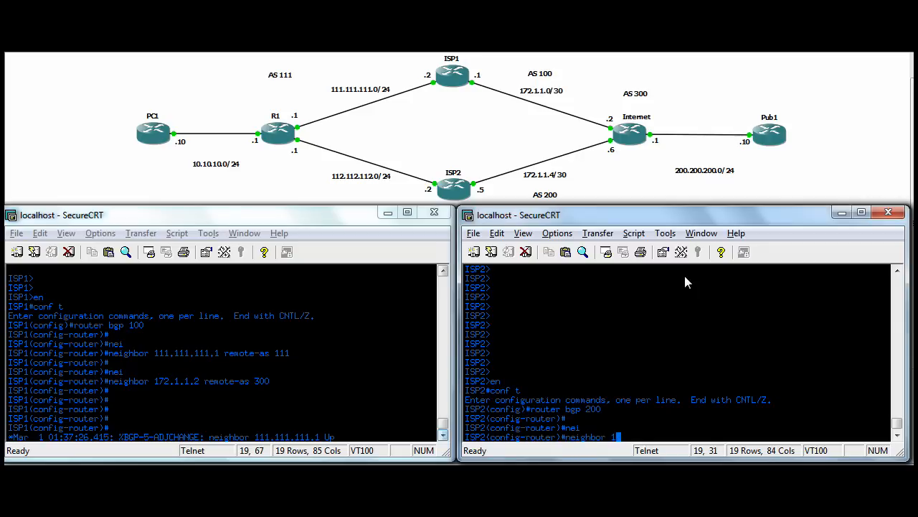
{"action": "type", "text": "12.112.112."}
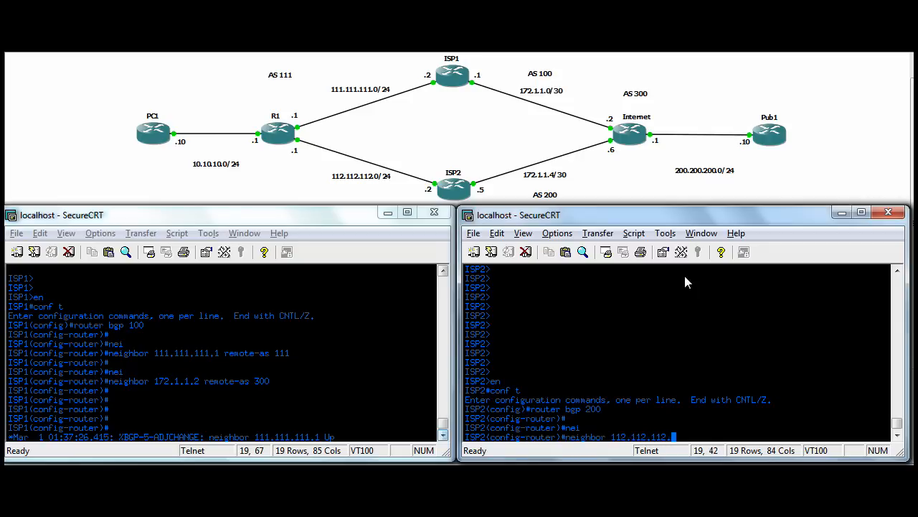
{"action": "type", "text": "remote-as"}
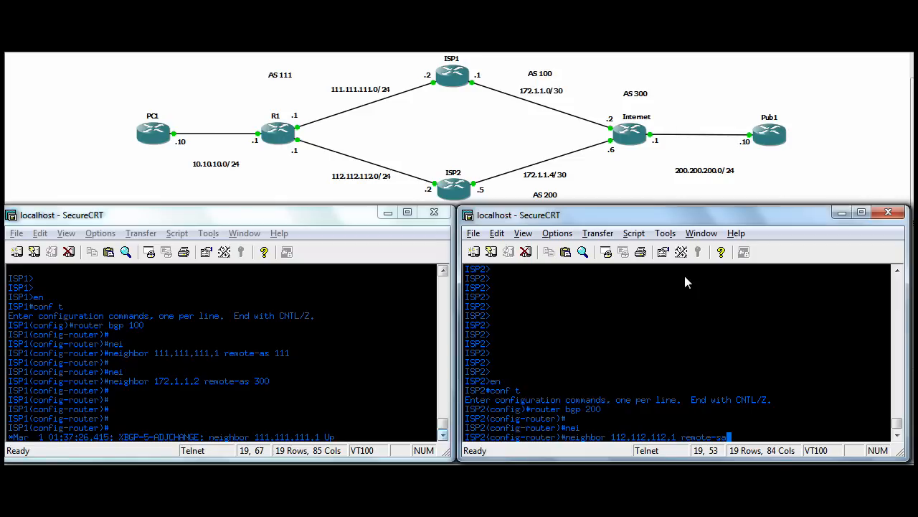
{"action": "type", "text": "111"}
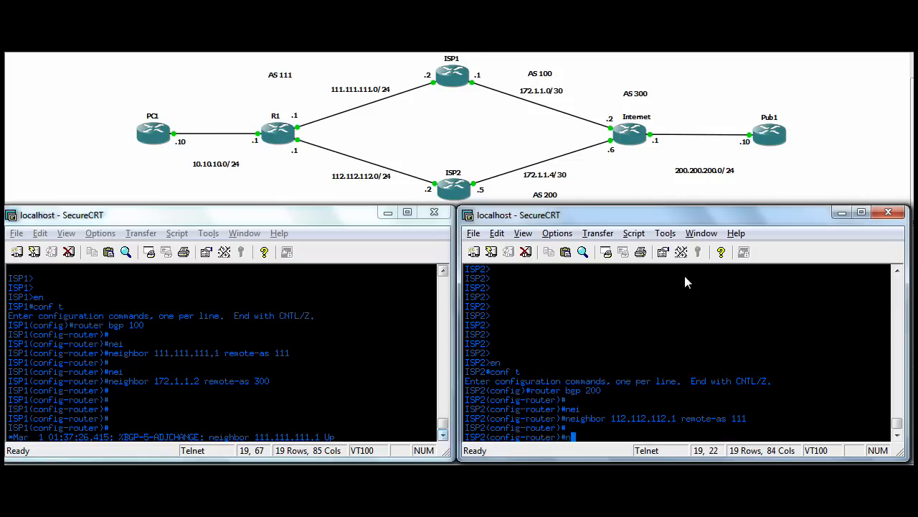
{"action": "type", "text": "neighbor"}
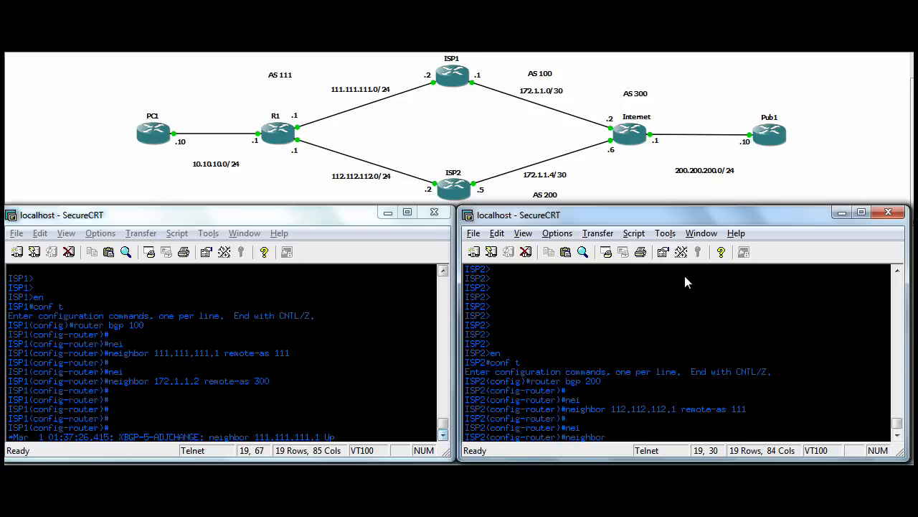
{"action": "type", "text": "1"}
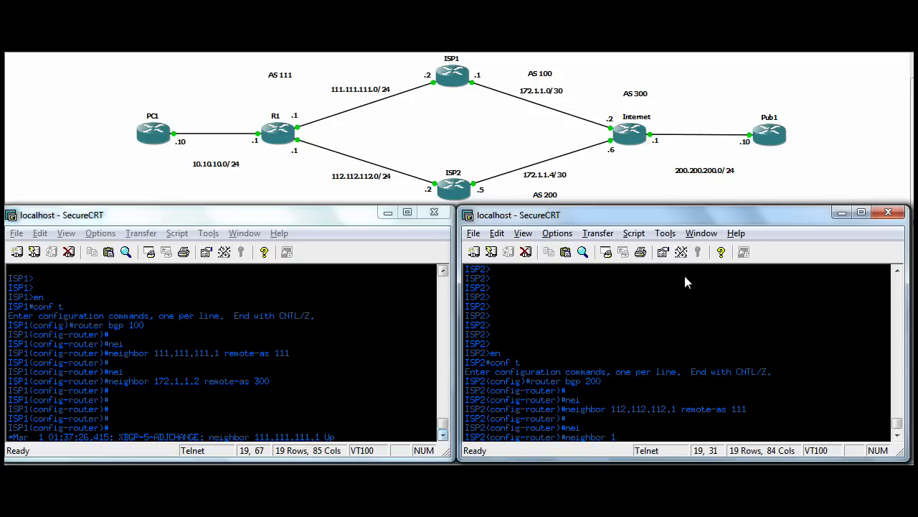
{"action": "type", "text": "72.1.1."}
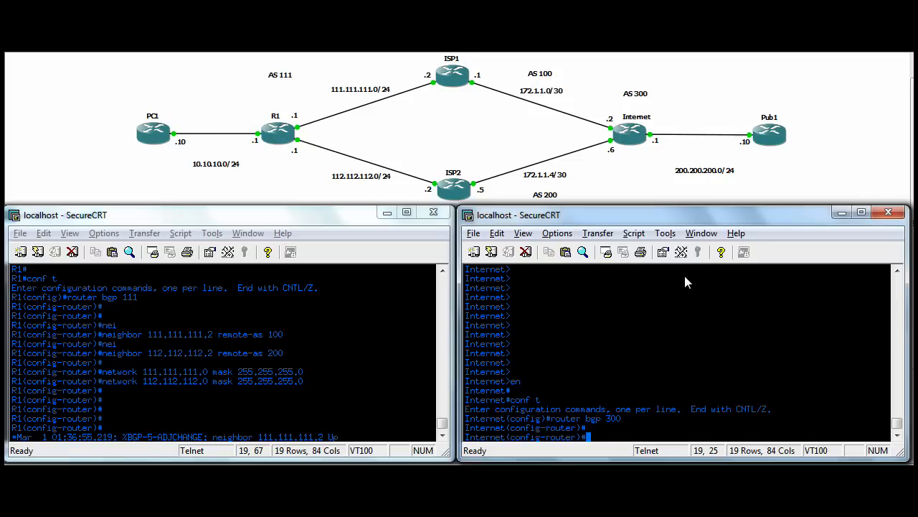
Peer the Internet router with 172.1.1.1 in AS 100 and 172.1.1.5 in AS 200.
{"action": "type", "text": "neighbor"}
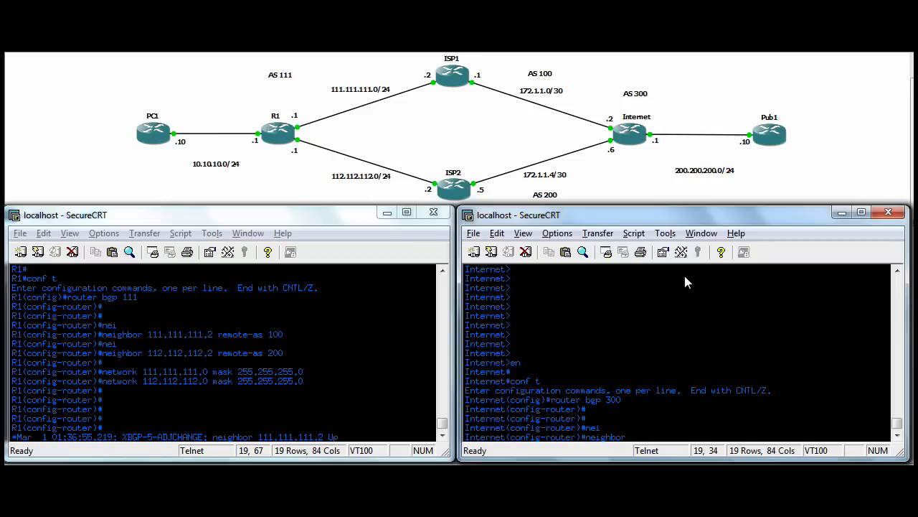
{"action": "type", "text": "172."}
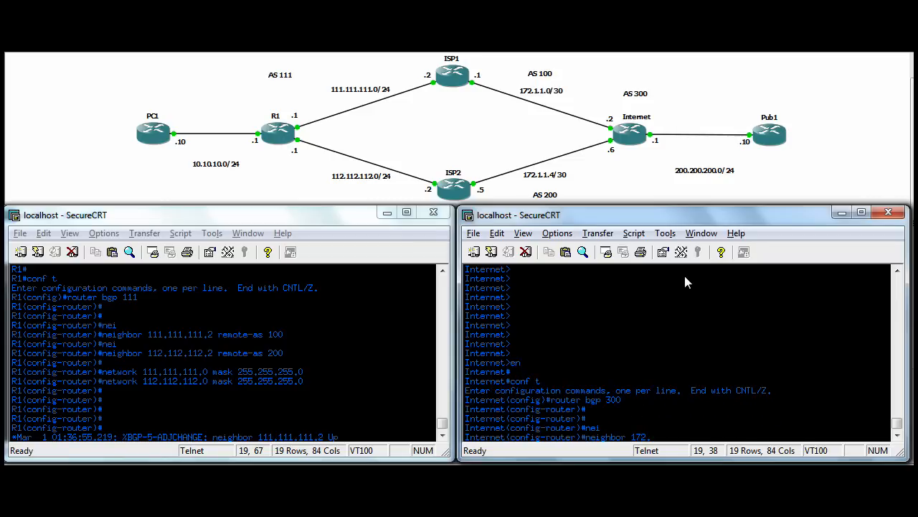
{"action": "type", "text": "172.1.1.1 remote-as 100"}
{"action": "type", "text": "neighbor"}
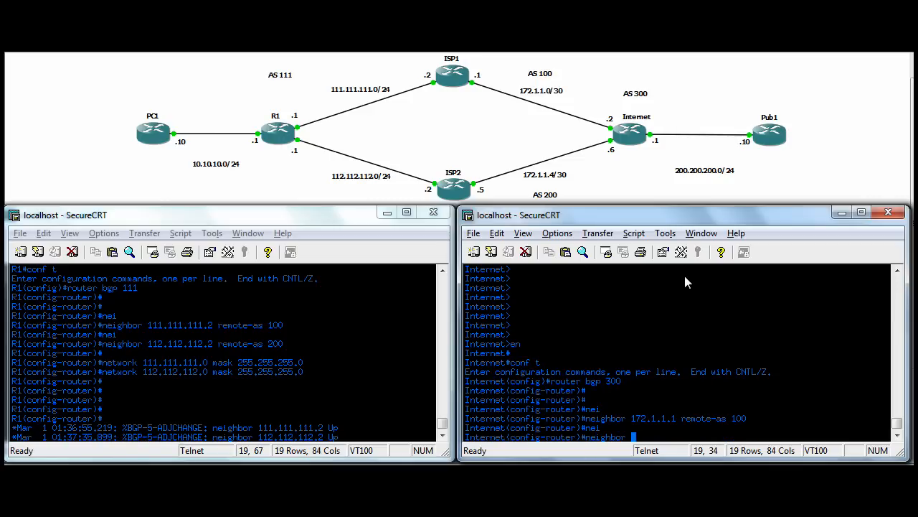
{"action": "type", "text": "172"}
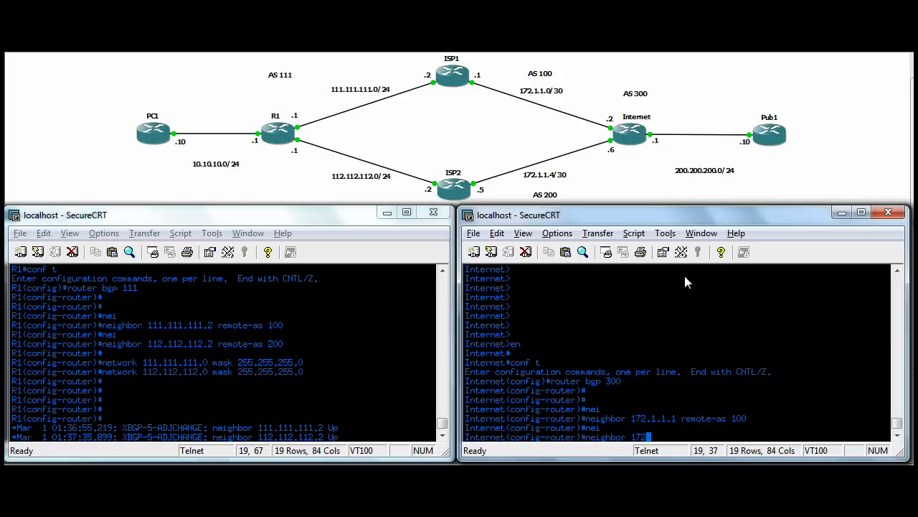
{"action": "type", "text": "1.1."}
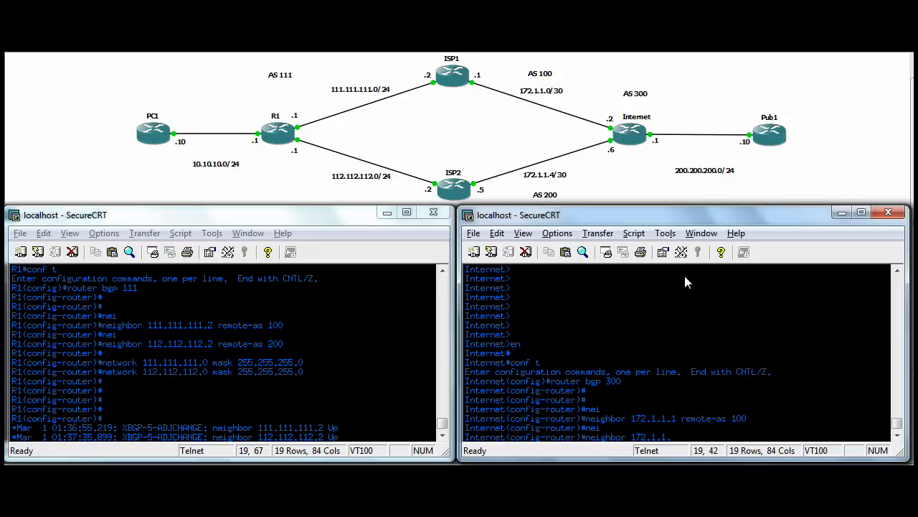
{"action": "type", "text": "5"}
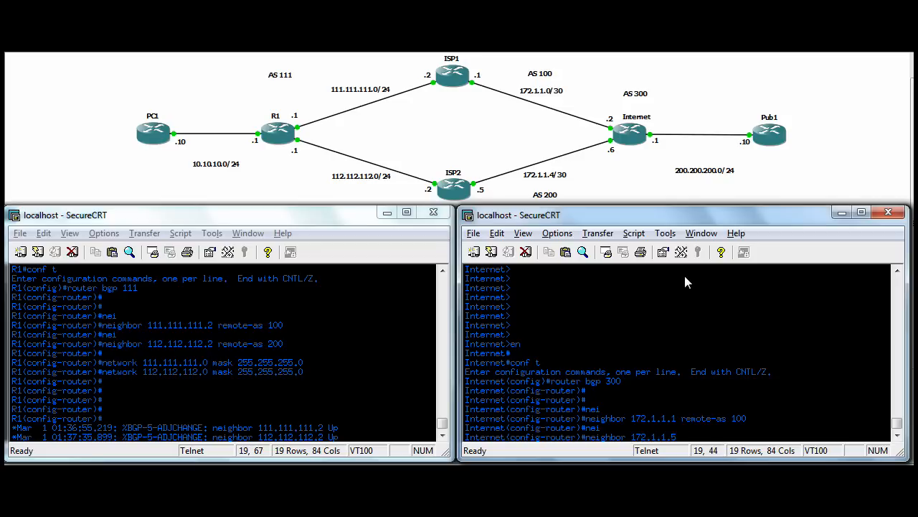
{"action": "type", "text": "remote-as 200"}
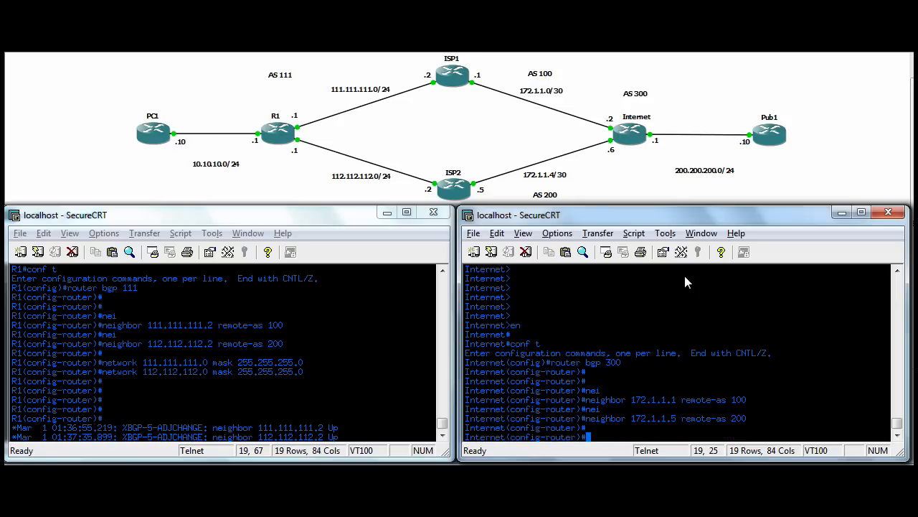
{"action": "mouse_move", "coordinate": [686, 179]}
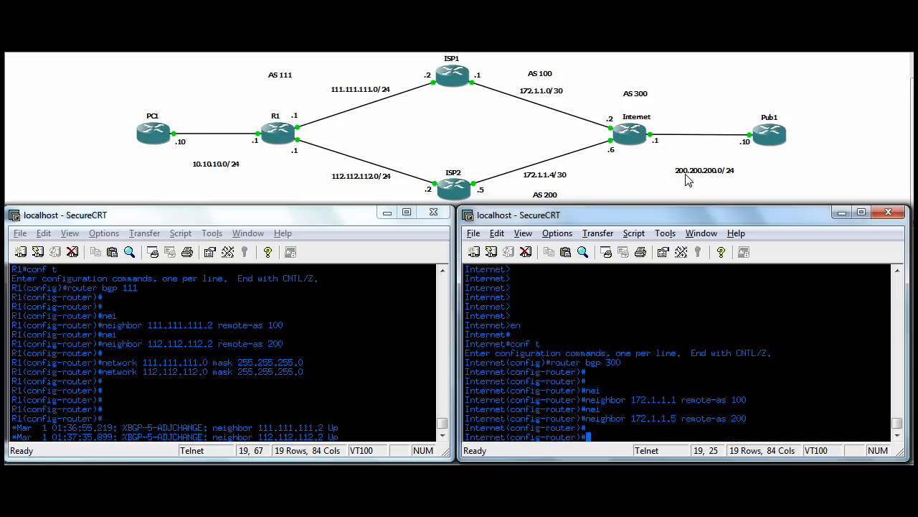
Advertise network 200.200.200.0 mask 255.255.255.0 from the Internet router.
{"action": "type", "text": "network"}
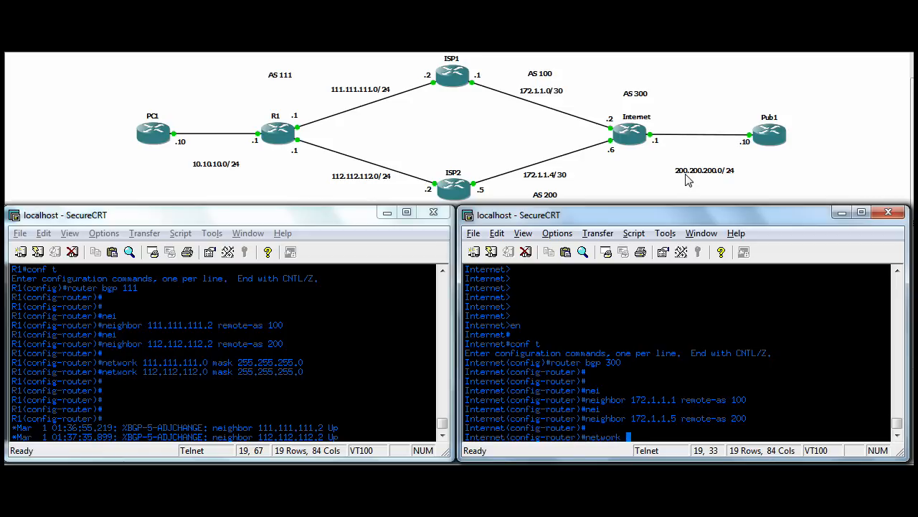
{"action": "type", "text": "200.200.200.0 m"}
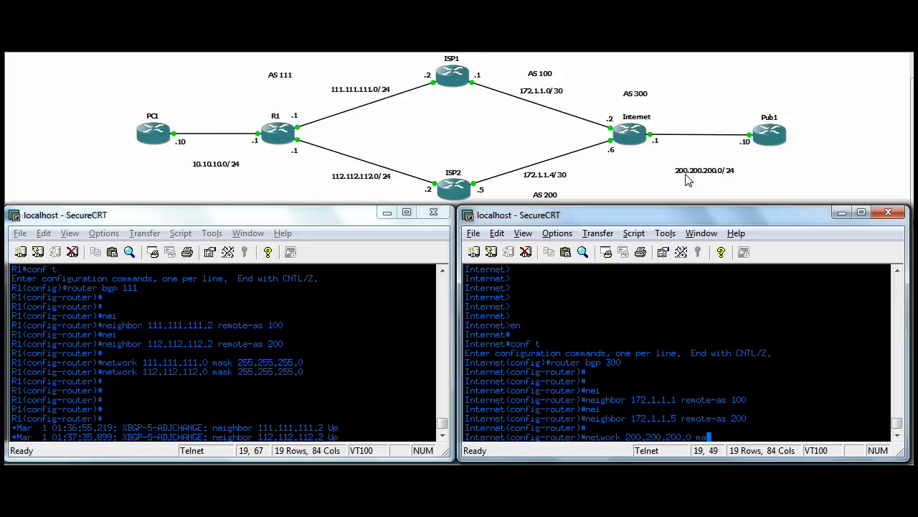
{"action": "type", "text": "ask 255.255.2"}
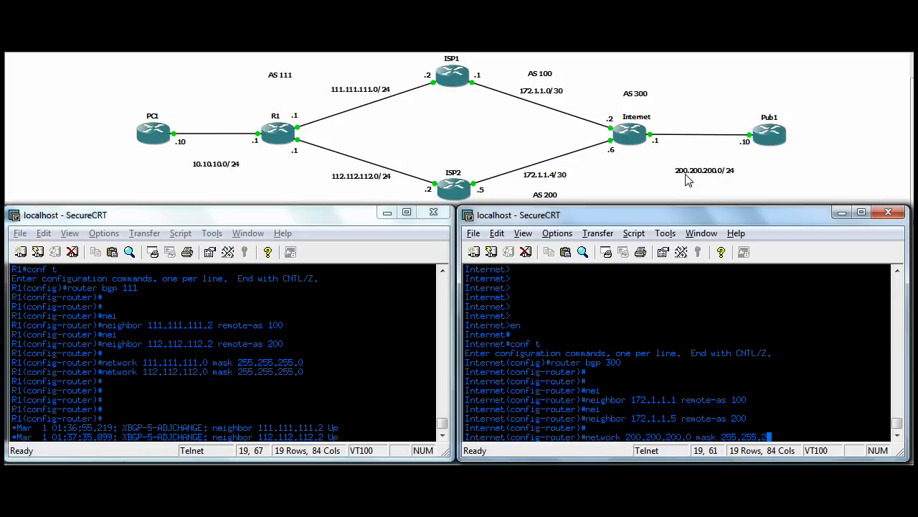
{"action": "key", "text": "Return"}
{"action": "type", "text": "sh ip bgp"}
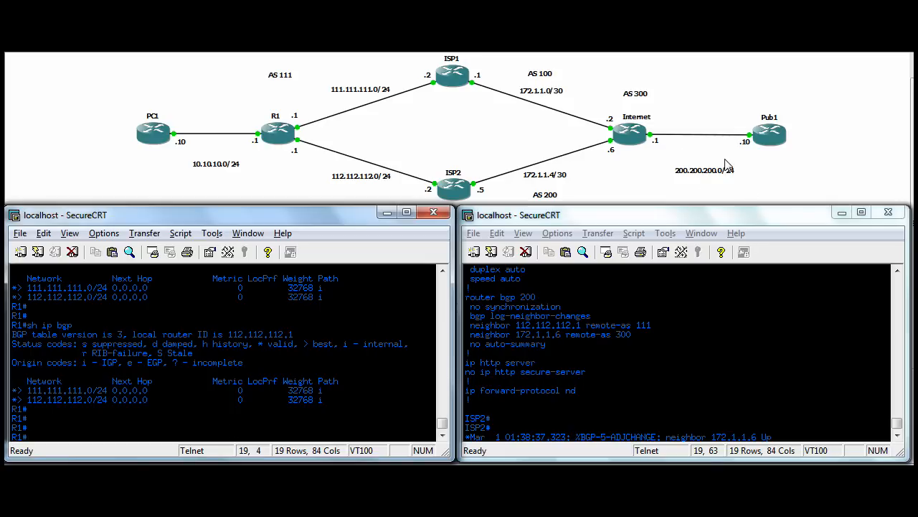
Scroll R1's BGP table to confirm 200.200.200.0 via 111.111.111.2, AS path 100 300.
{"action": "scroll", "scroll_direction": "down", "scroll_amount": 3}
{"action": "type", "text": "sh ip bgp"}
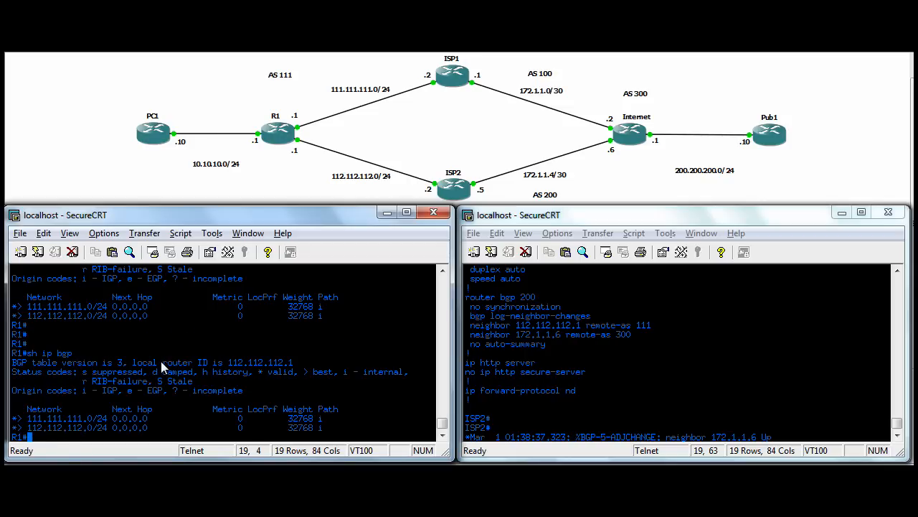
{"action": "scroll", "scroll_direction": "down", "scroll_amount": 3}
{"action": "type", "text": "sh ip bgp"}
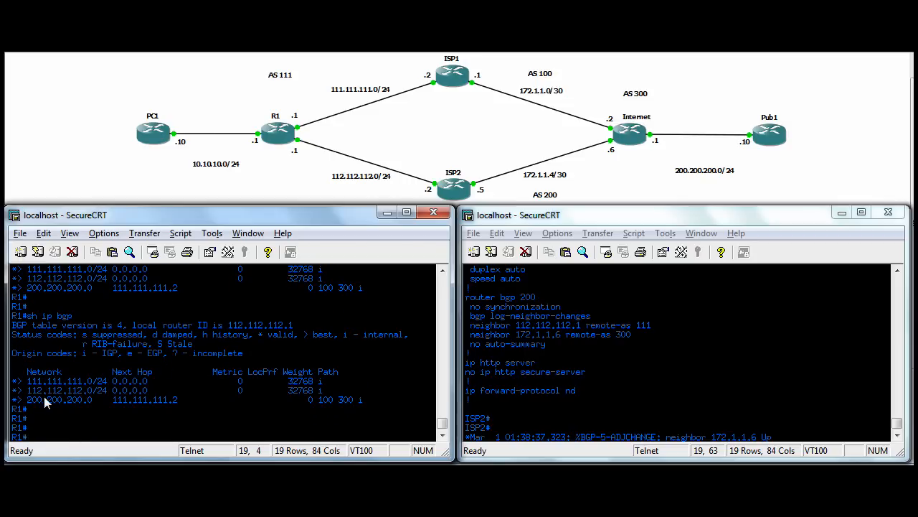
{"action": "mouse_move", "coordinate": [157, 404]}
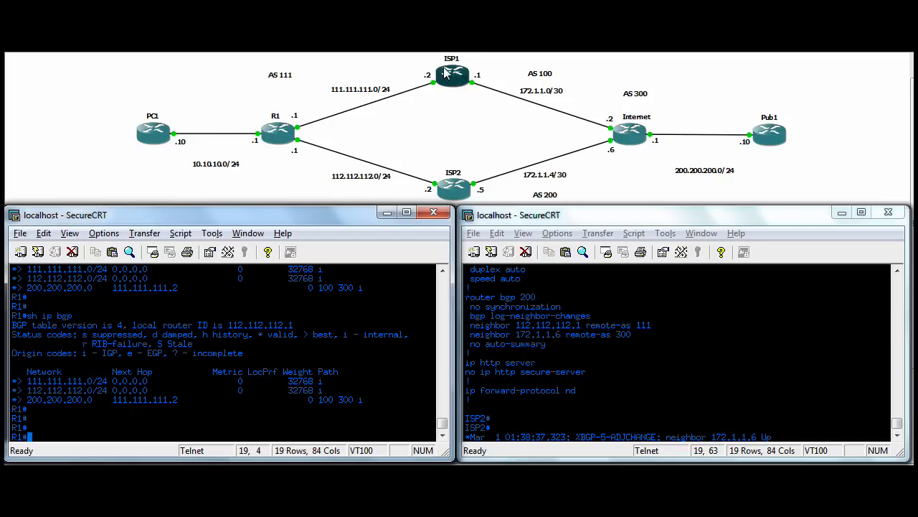
{"action": "mouse_move", "coordinate": [201, 344]}
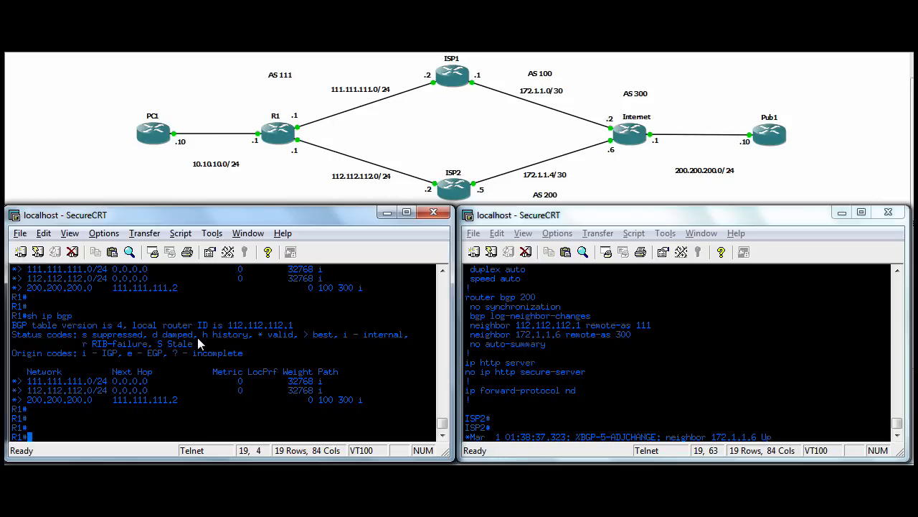
{"action": "key", "text": "Return"}
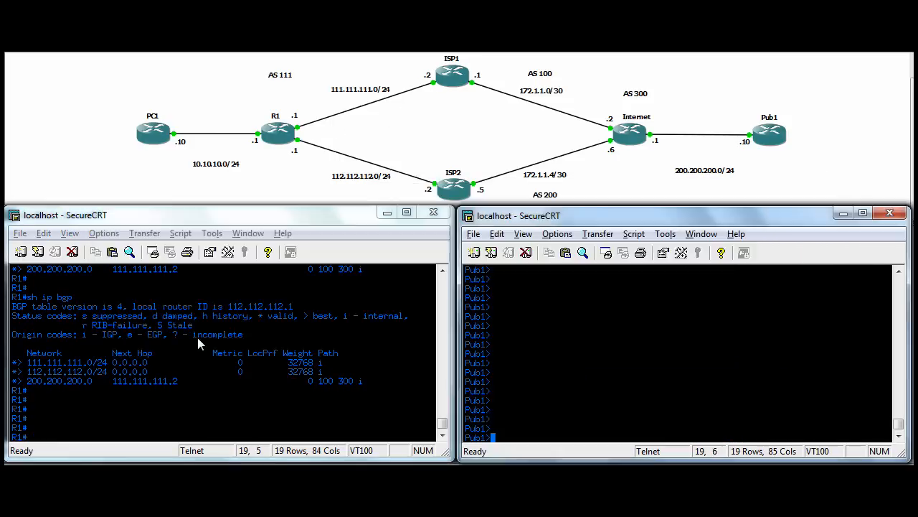
{"action": "key", "text": "alt+tab"}
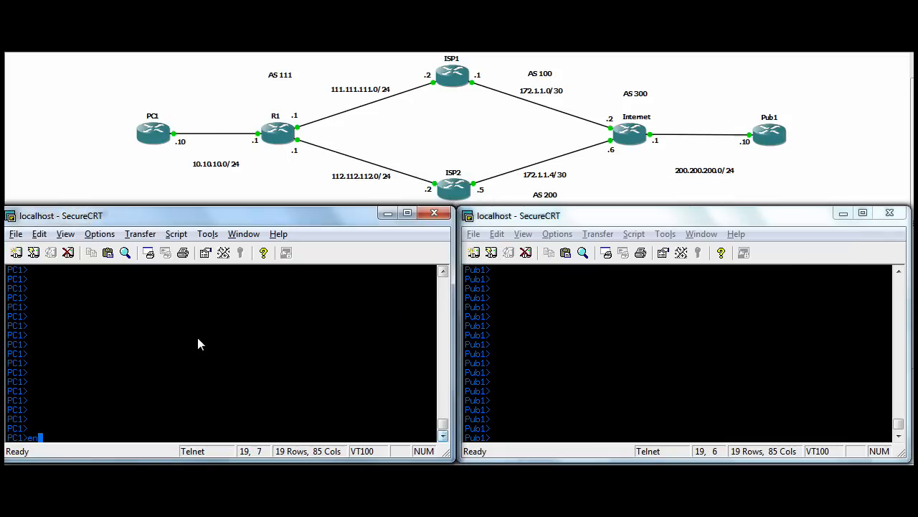
{"action": "type", "text": "telon"}
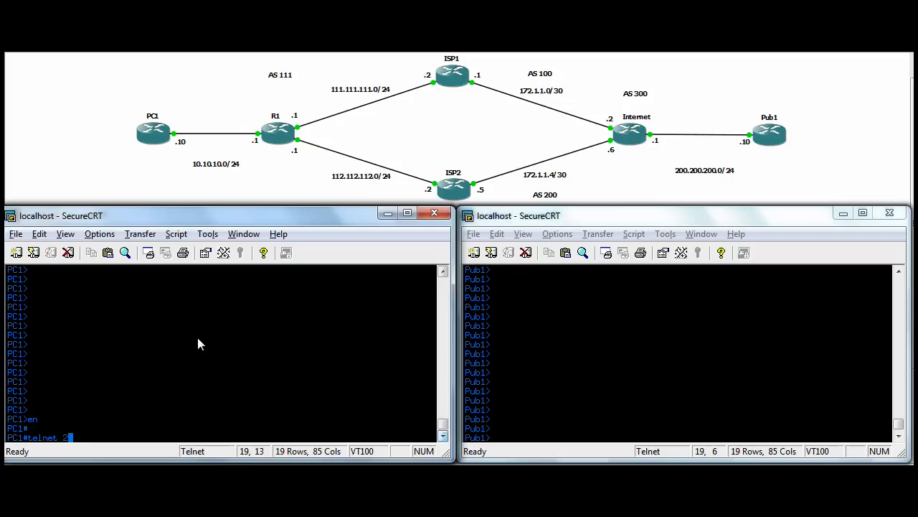
{"action": "type", "text": "00.200.200.10"}
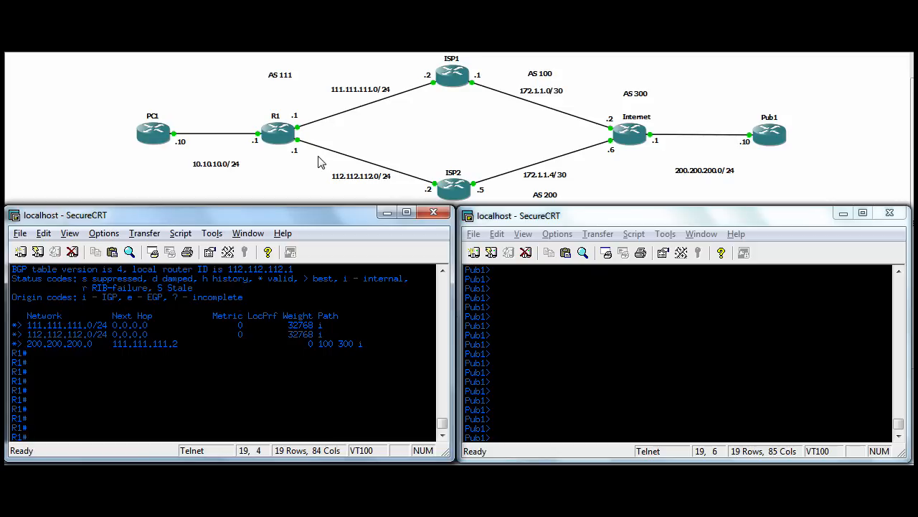
{"action": "mouse_move", "coordinate": [206, 371]}
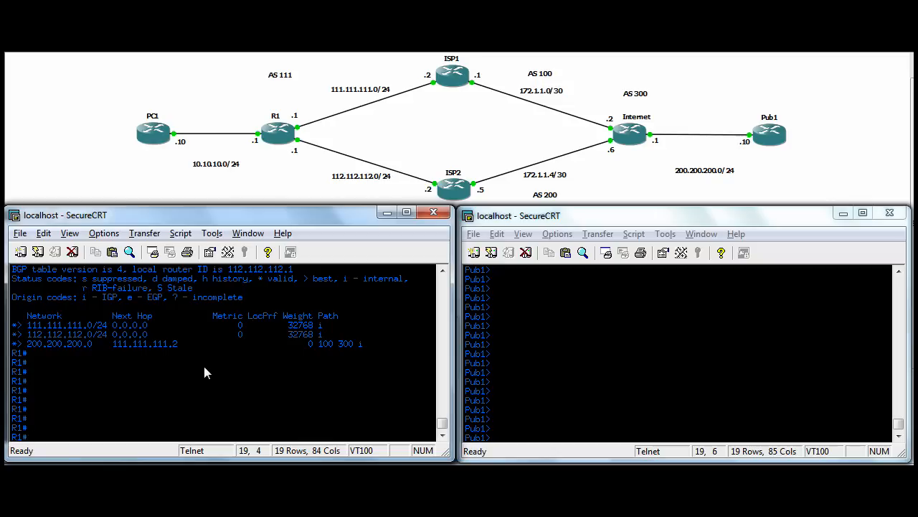
{"action": "type", "text": "sh ip bgp"}
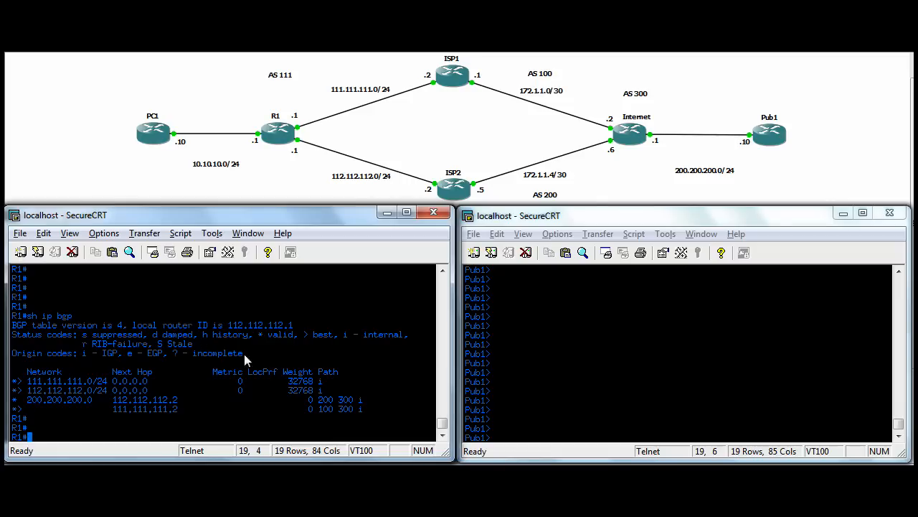
{"action": "mouse_move", "coordinate": [138, 366]}
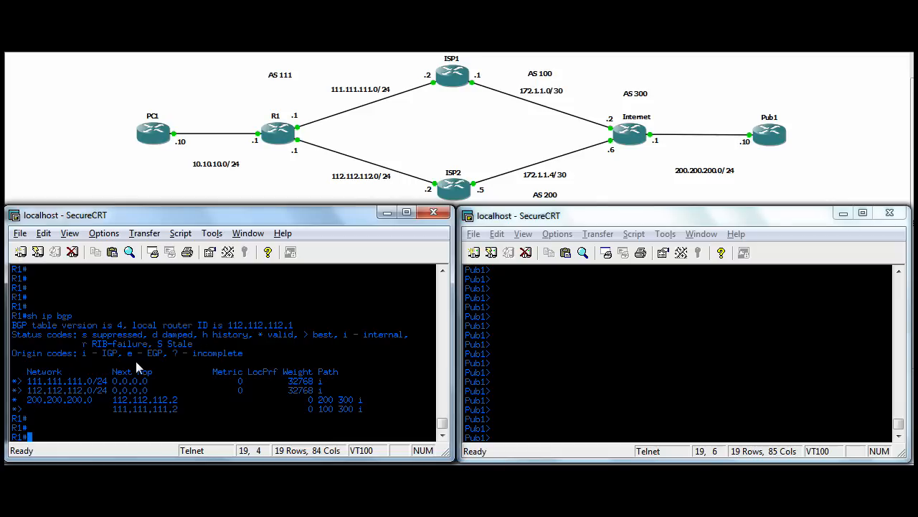
{"action": "mouse_move", "coordinate": [18, 394]}
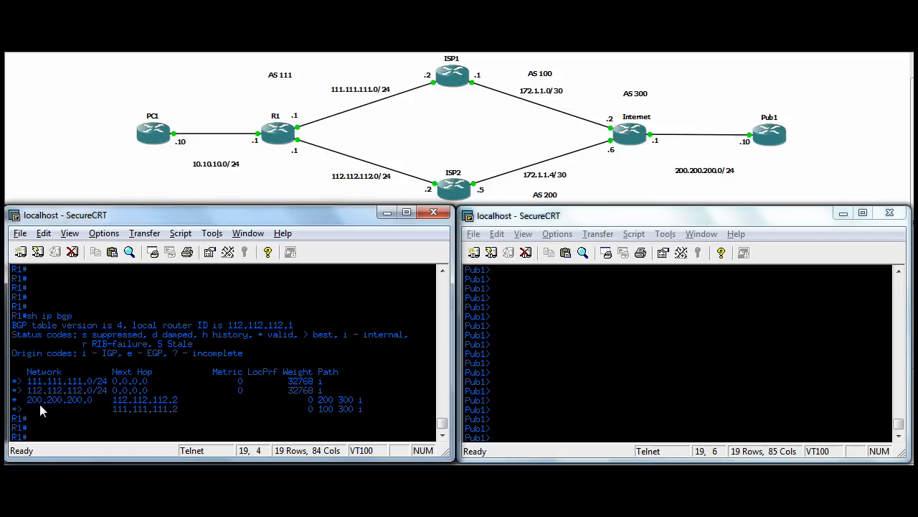
{"action": "mouse_move", "coordinate": [57, 398]}
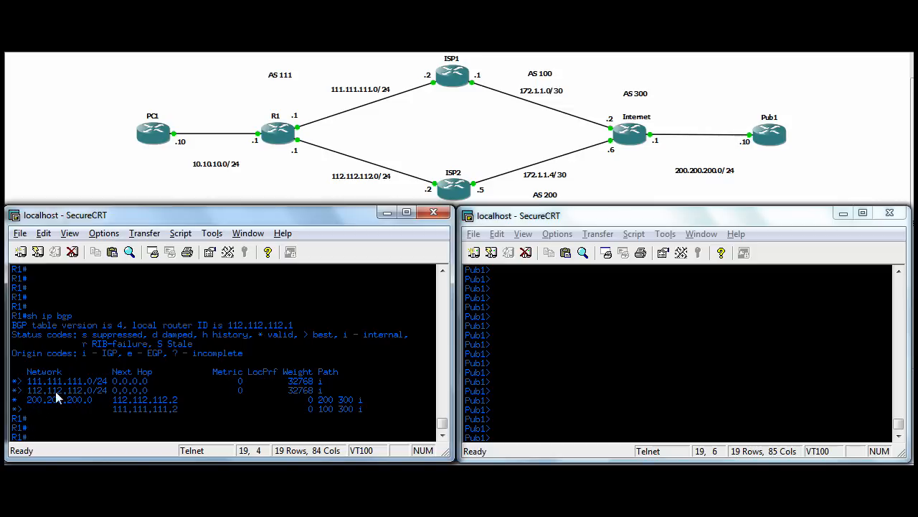
{"action": "mouse_move", "coordinate": [65, 407]}
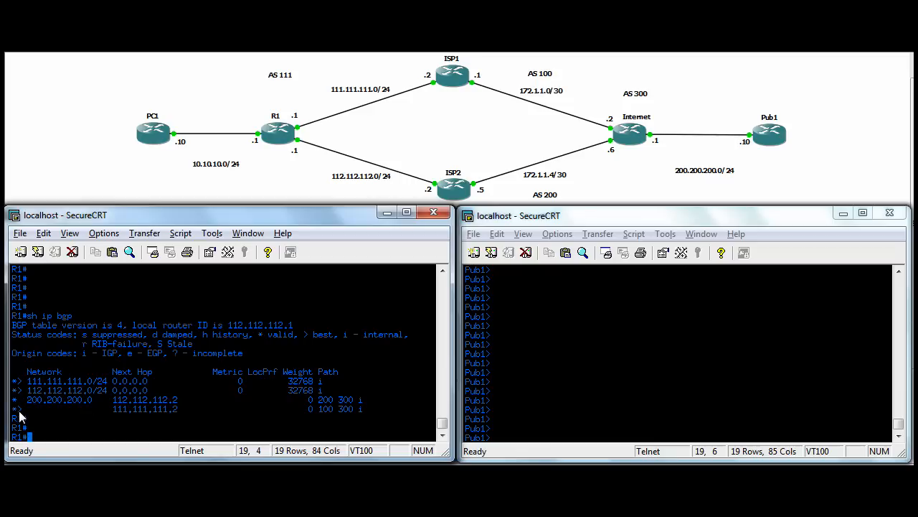
{"action": "mouse_move", "coordinate": [41, 418]}
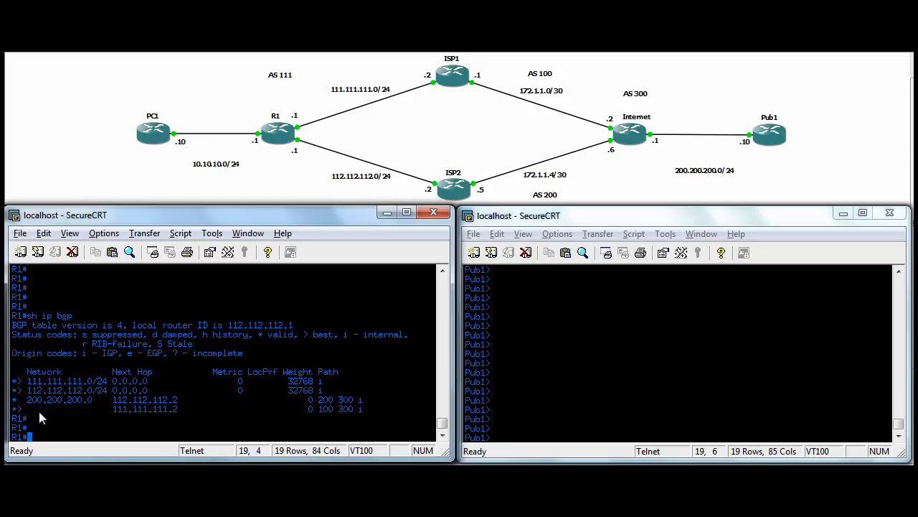
{"action": "mouse_move", "coordinate": [149, 414]}
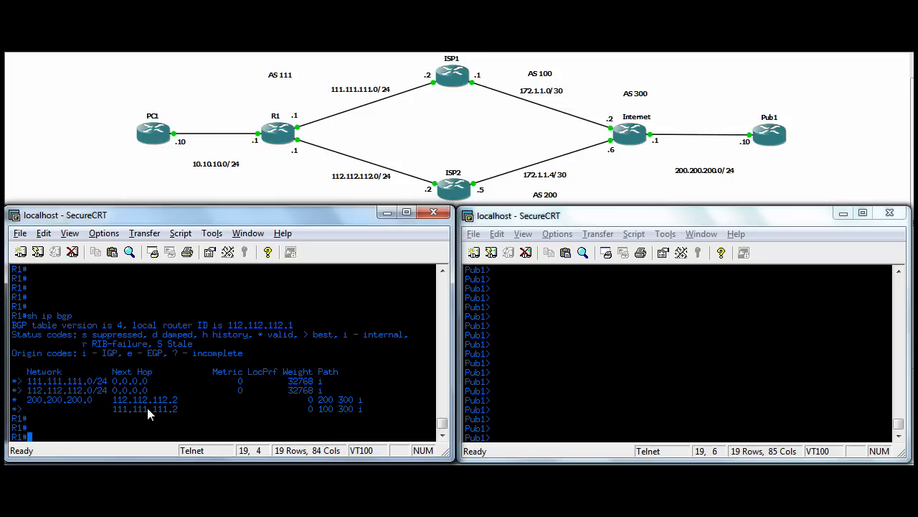
{"action": "mouse_move", "coordinate": [302, 335]}
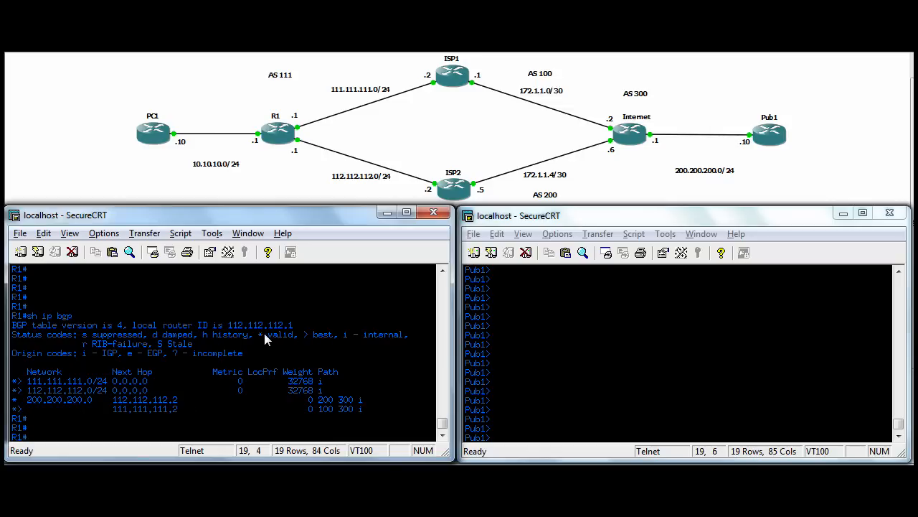
{"action": "mouse_move", "coordinate": [282, 342]}
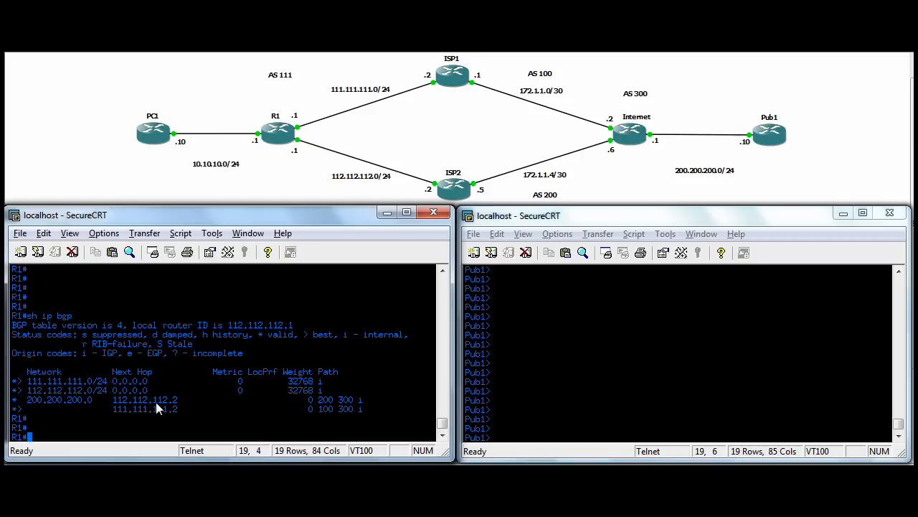
Enter 'show ip bgp' on R1 to view both 200.200.200.0 paths.
{"action": "type", "text": "sh ip route"}
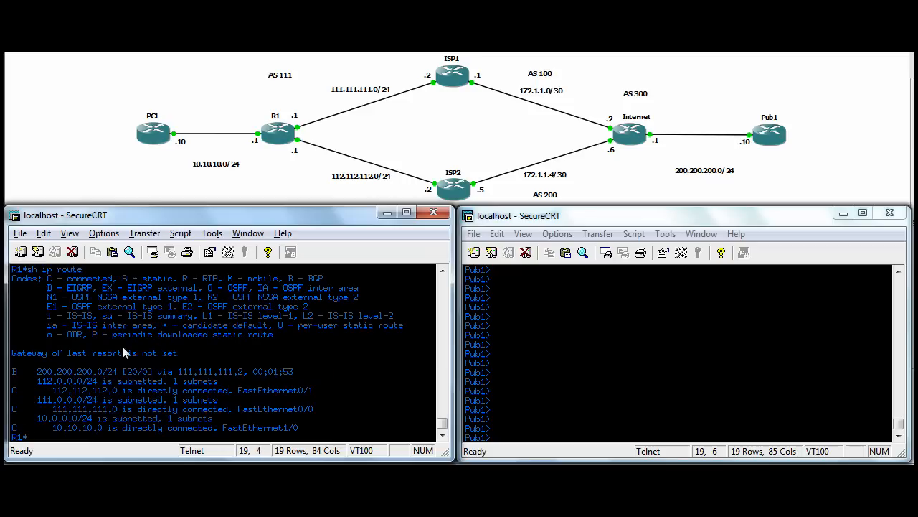
{"action": "mouse_move", "coordinate": [184, 373]}
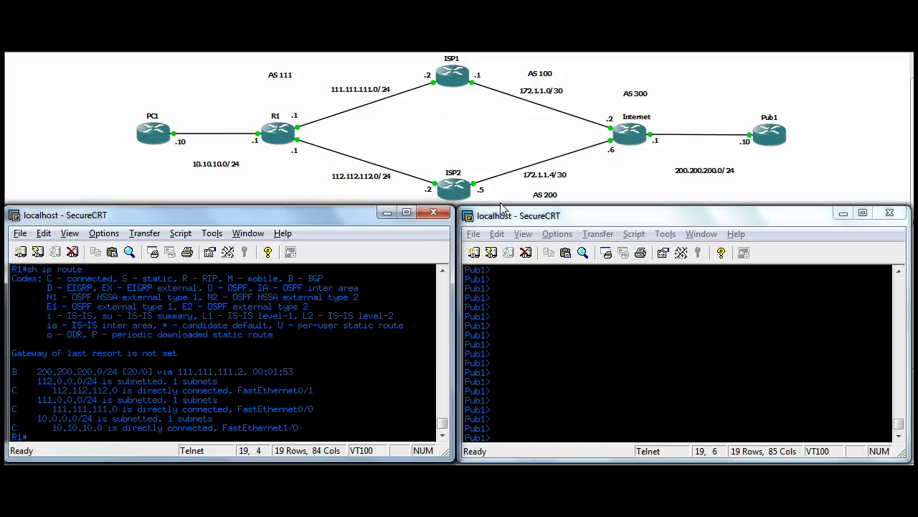
{"action": "mouse_move", "coordinate": [309, 149]}
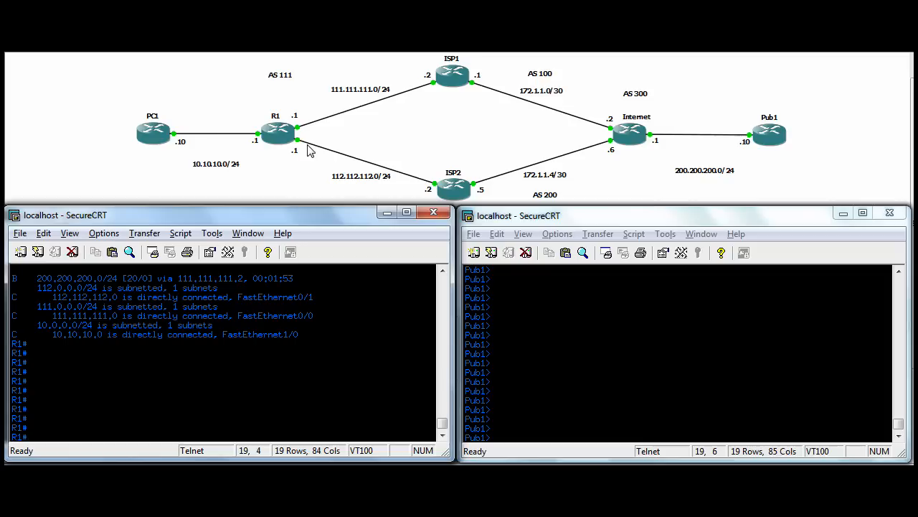
Begin typing a clear command at R1's prompt after reviewing the routing table.
{"action": "type", "text": "clear"}
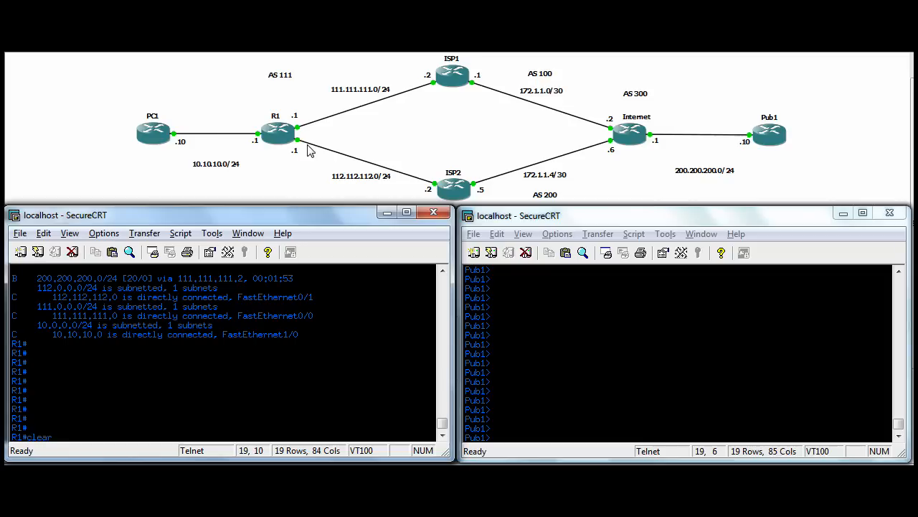
Run 'clear ip bgp 112.112.112.2 soft' on R1.
{"action": "type", "text": "ip bgp"}
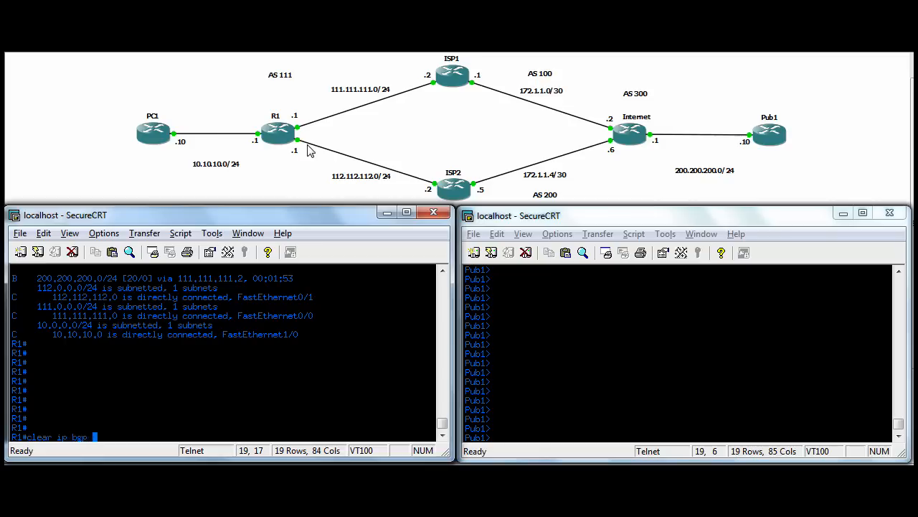
{"action": "type", "text": "112.112.112.2 soft"}
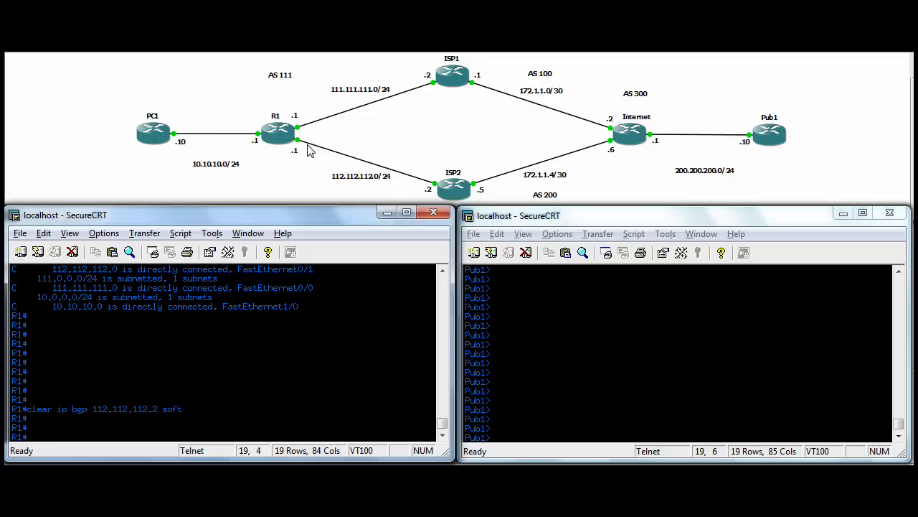
{"action": "key", "text": "Return"}
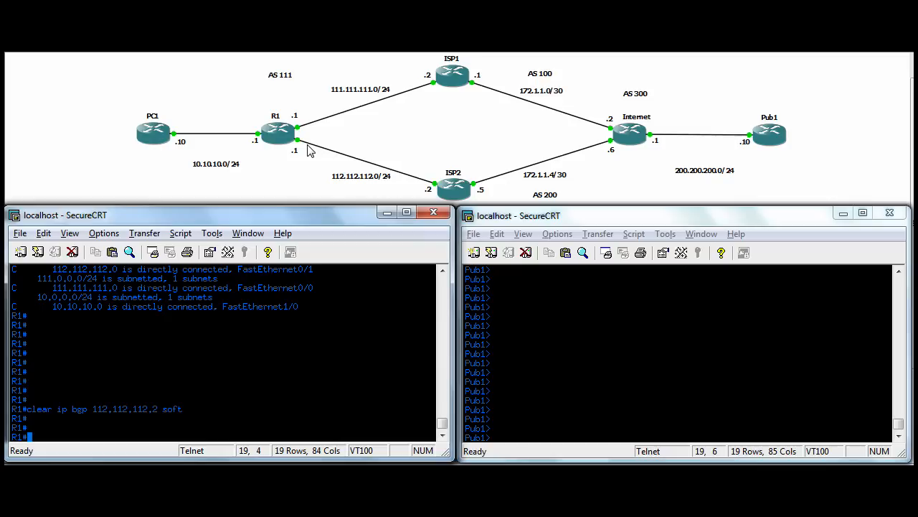
{"action": "type", "text": "sh ip bg"}
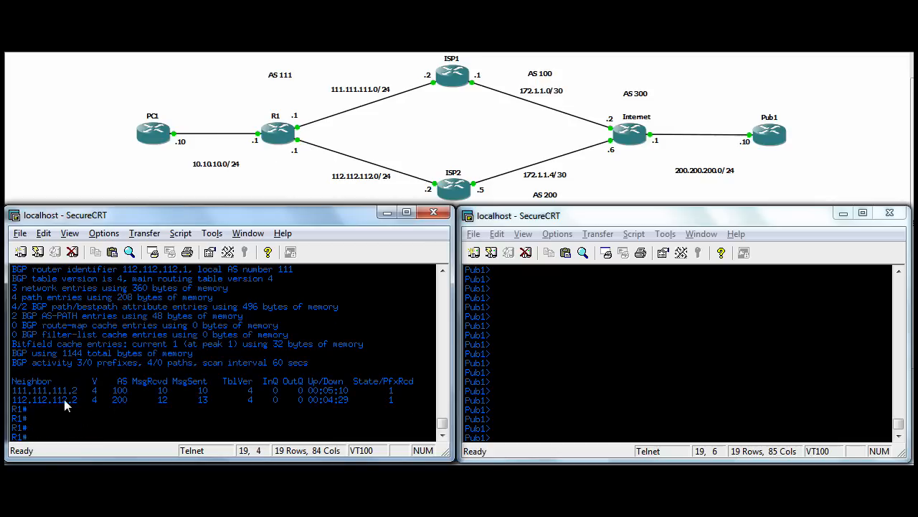
{"action": "mouse_move", "coordinate": [302, 402]}
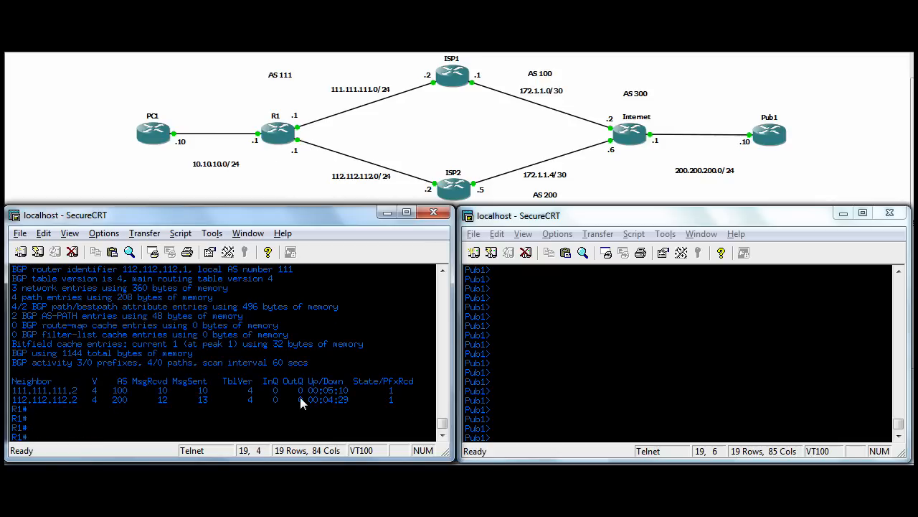
{"action": "mouse_move", "coordinate": [323, 404]}
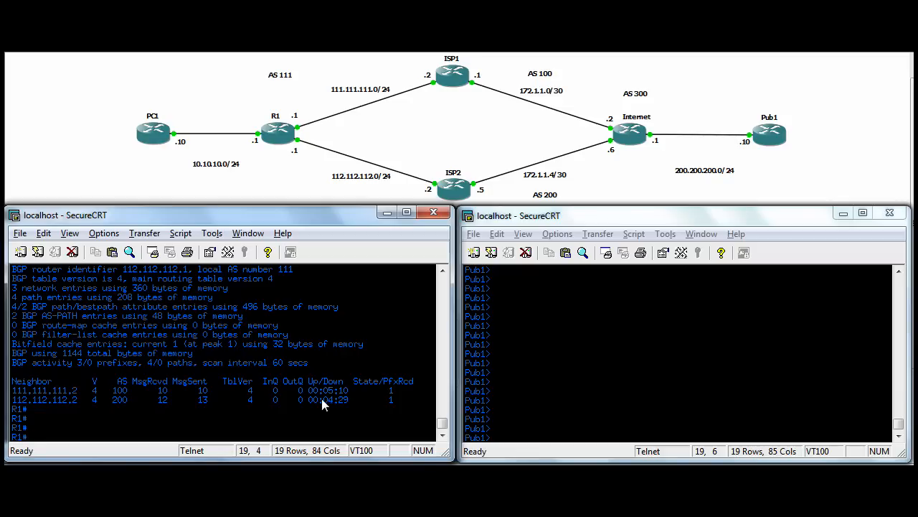
{"action": "mouse_move", "coordinate": [352, 403]}
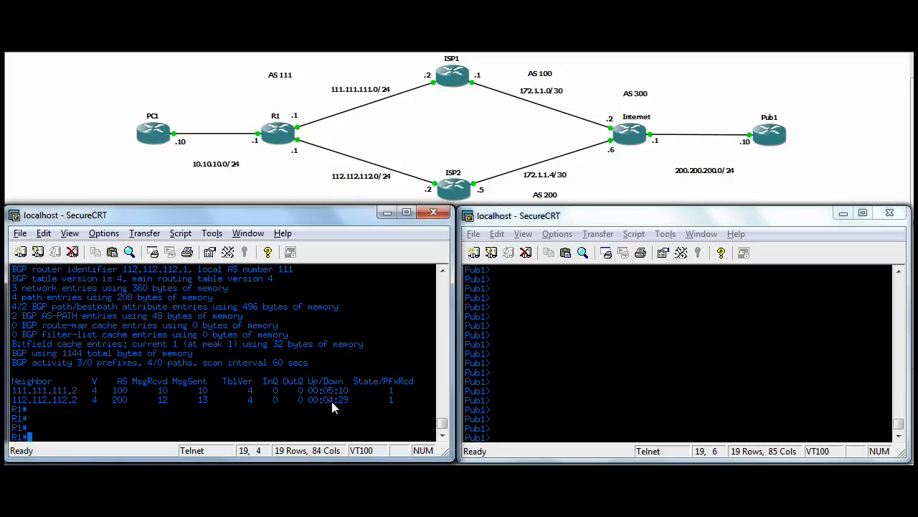
{"action": "mouse_move", "coordinate": [342, 403]}
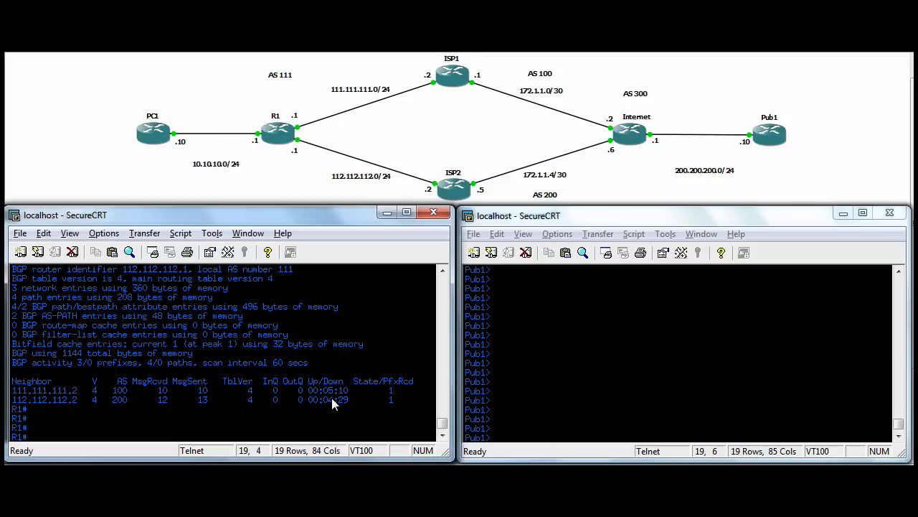
Start entering 'show ip bgp neighbors' for 111.111.111.x beneath R1's BGP summary.
{"action": "type", "text": "sh i"}
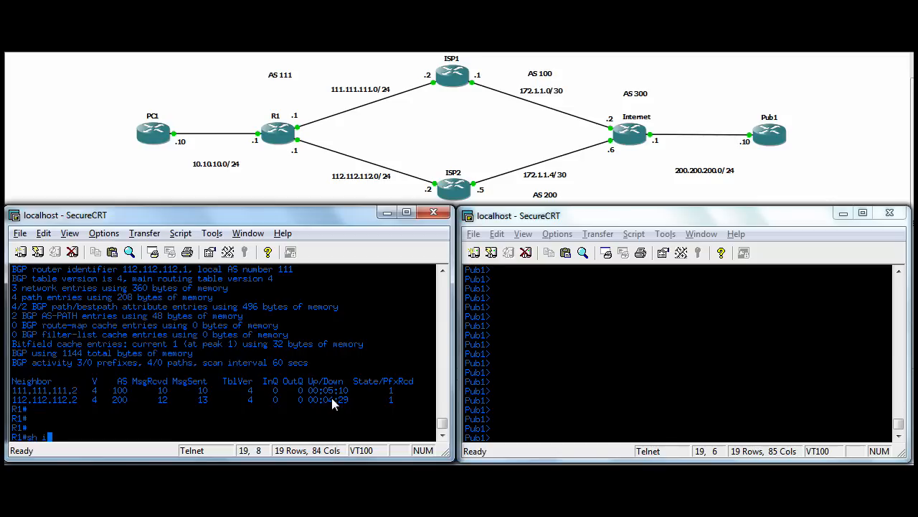
{"action": "type", "text": "p bgp neighbors 111.111.111."}
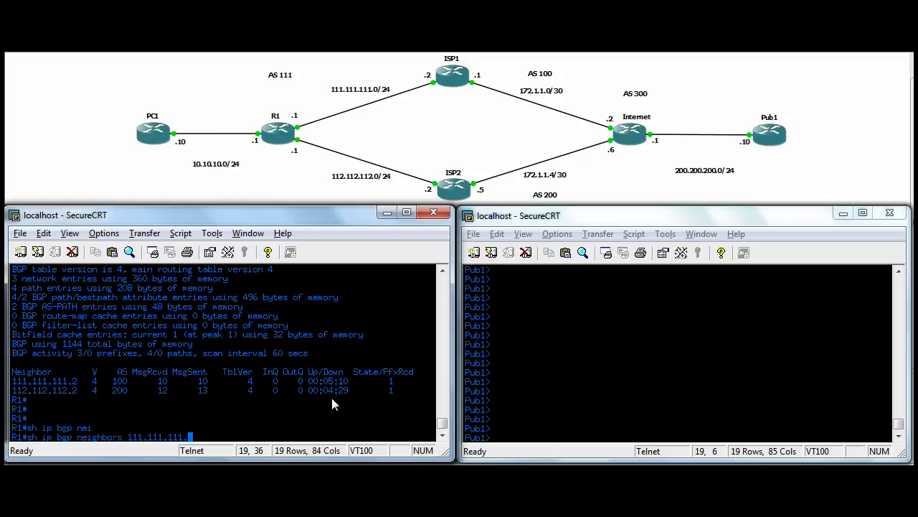
Run 'show ip bgp neighbors 111.111.111.2 routes' on R1 to list its received prefix 200.200.200.0.
{"action": "key", "text": "Return"}
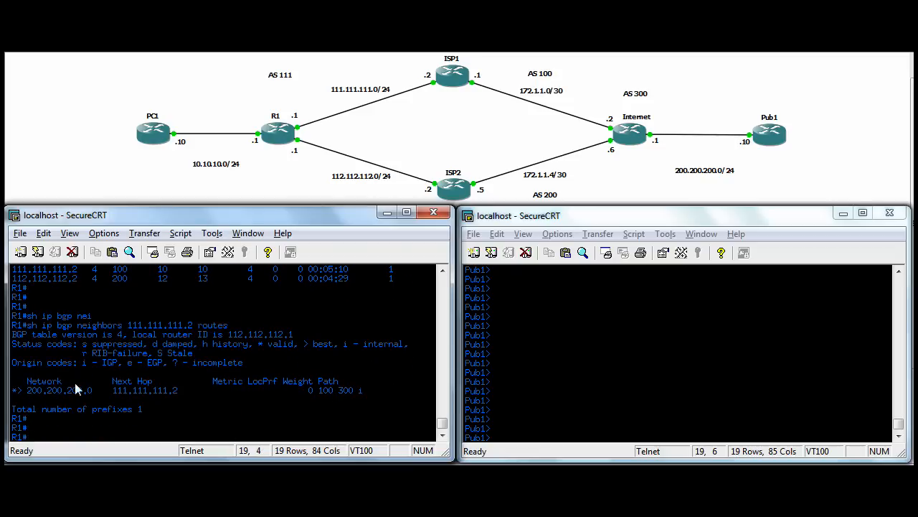
{"action": "mouse_move", "coordinate": [168, 392]}
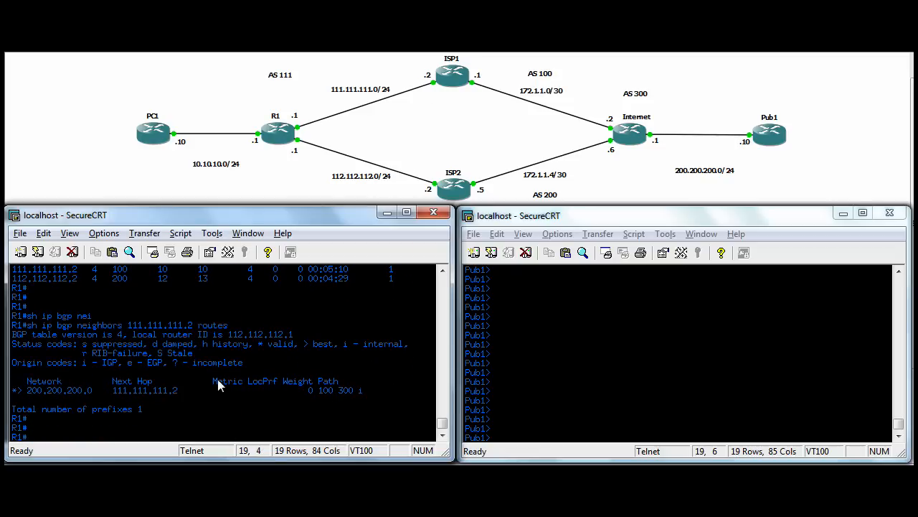
{"action": "mouse_move", "coordinate": [329, 391]}
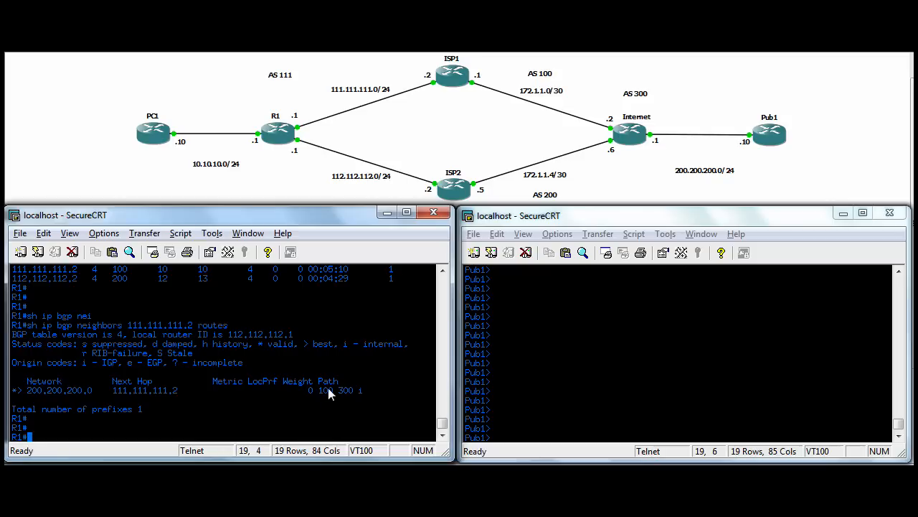
{"action": "mouse_move", "coordinate": [344, 395]}
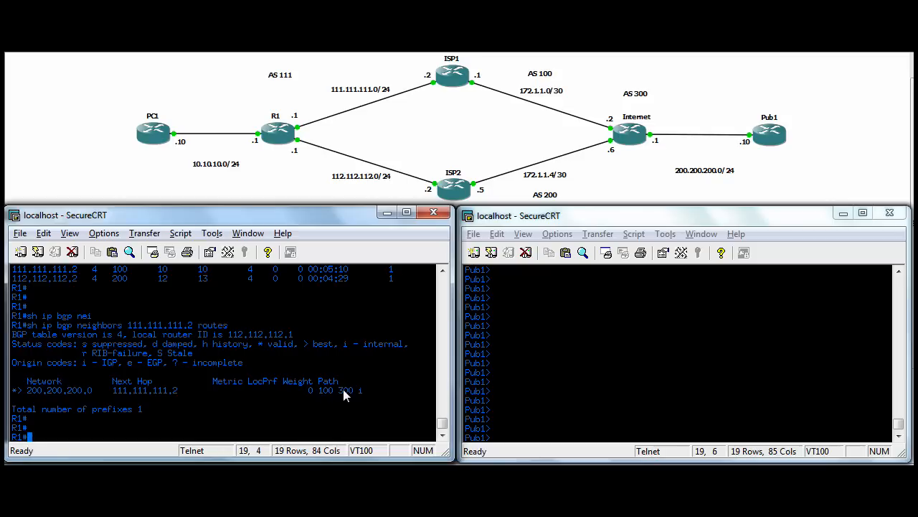
{"action": "mouse_move", "coordinate": [592, 192]}
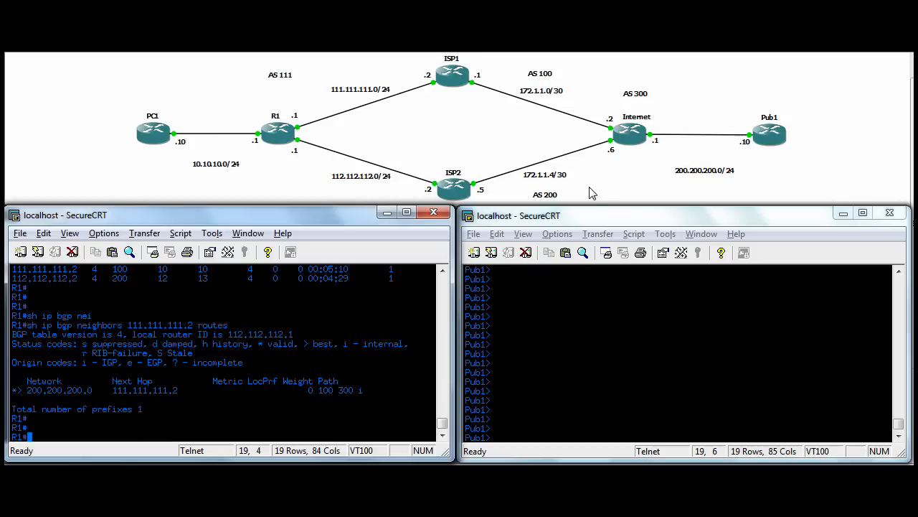
{"action": "mouse_move", "coordinate": [352, 399]}
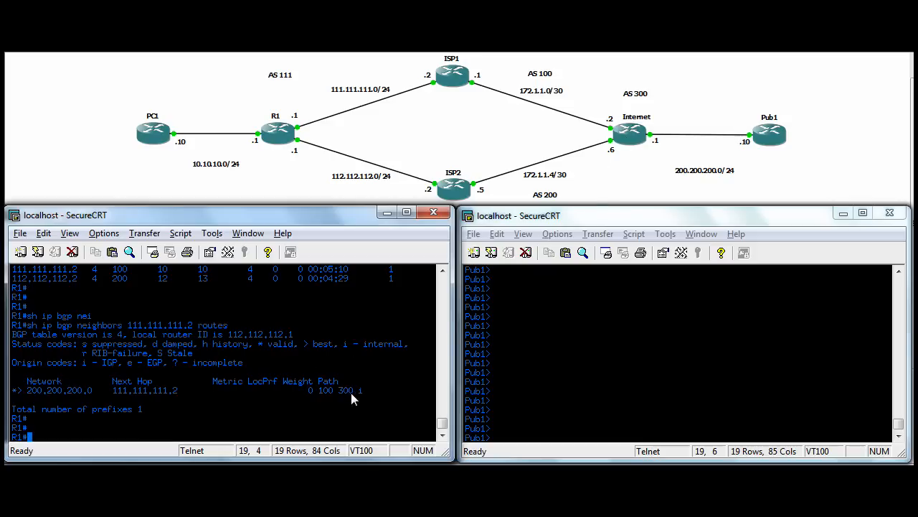
{"action": "mouse_move", "coordinate": [403, 369]}
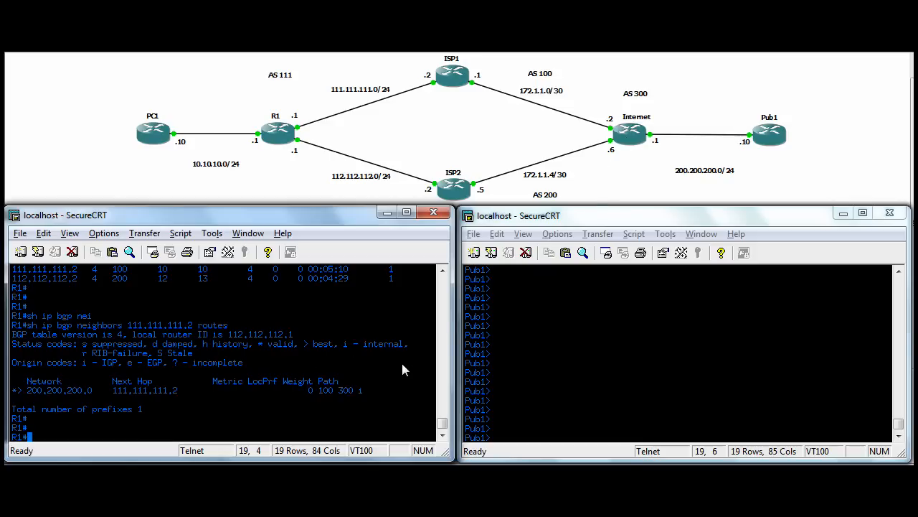
{"action": "mouse_move", "coordinate": [497, 153]}
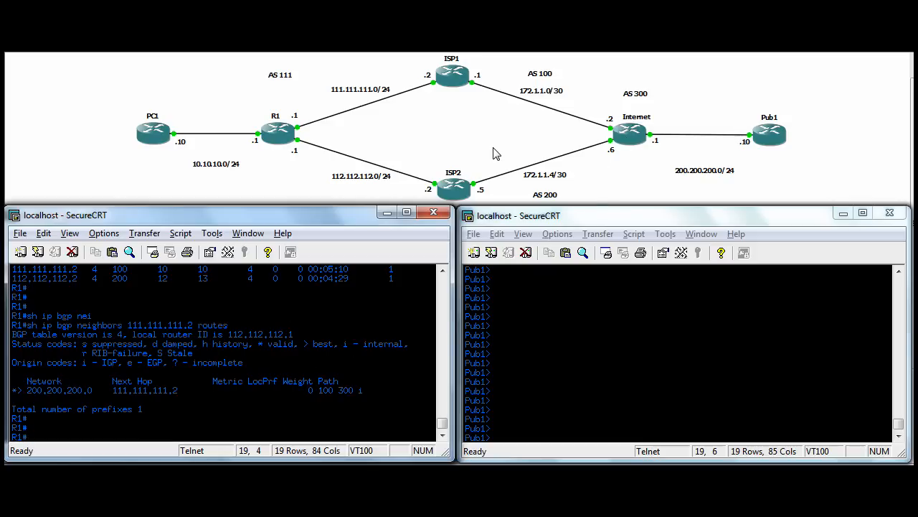
{"action": "mouse_move", "coordinate": [500, 91]}
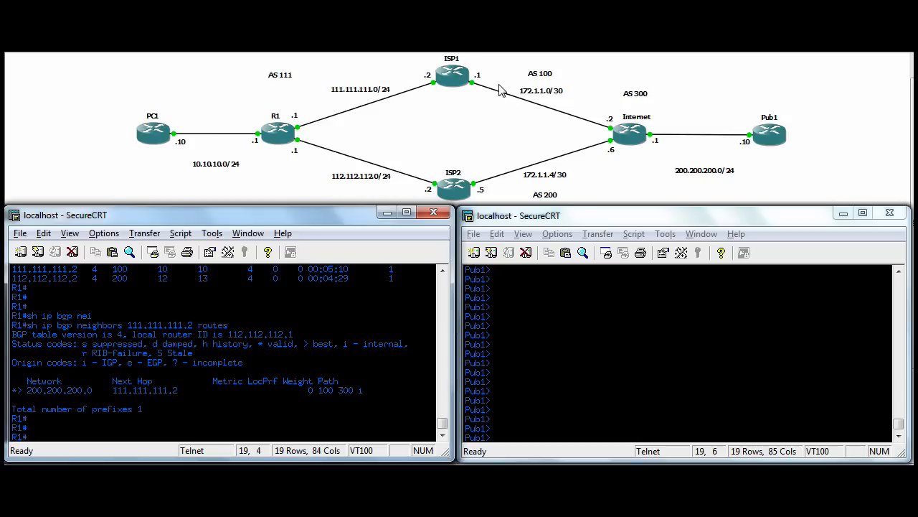
{"action": "mouse_move", "coordinate": [423, 128]}
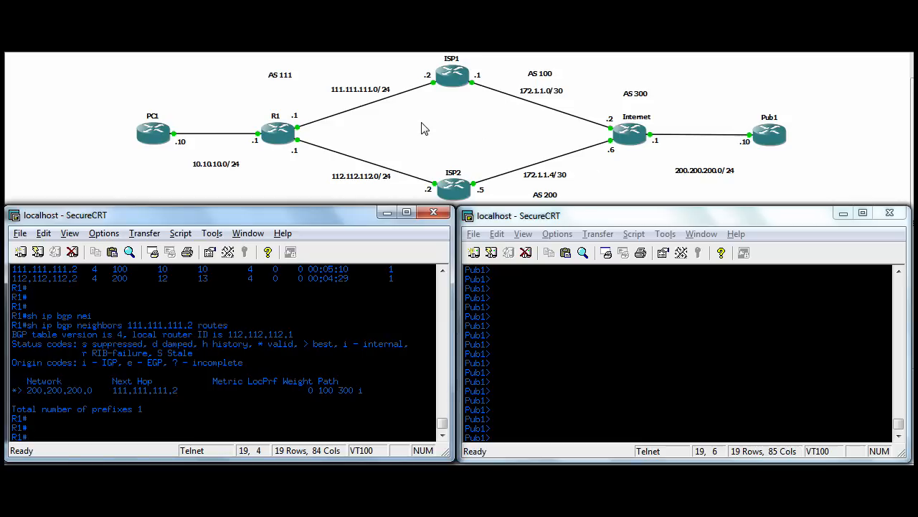
{"action": "mouse_move", "coordinate": [443, 133]}
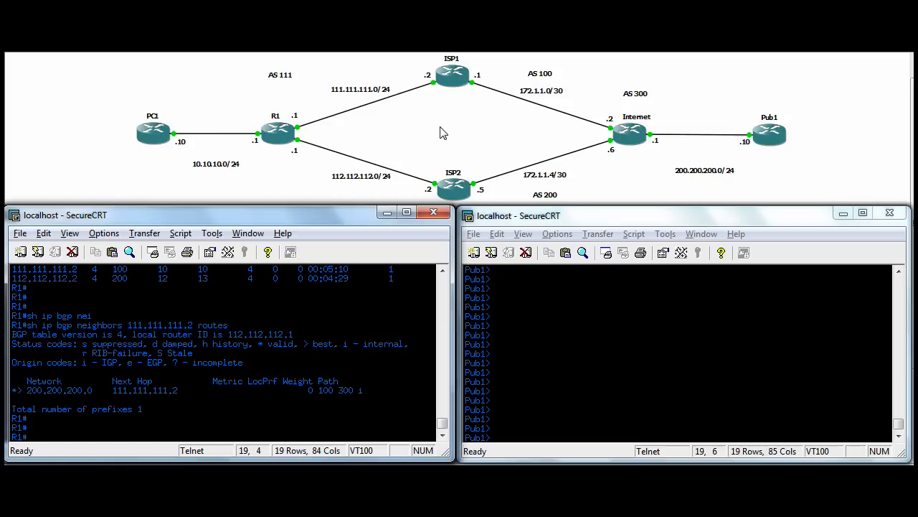